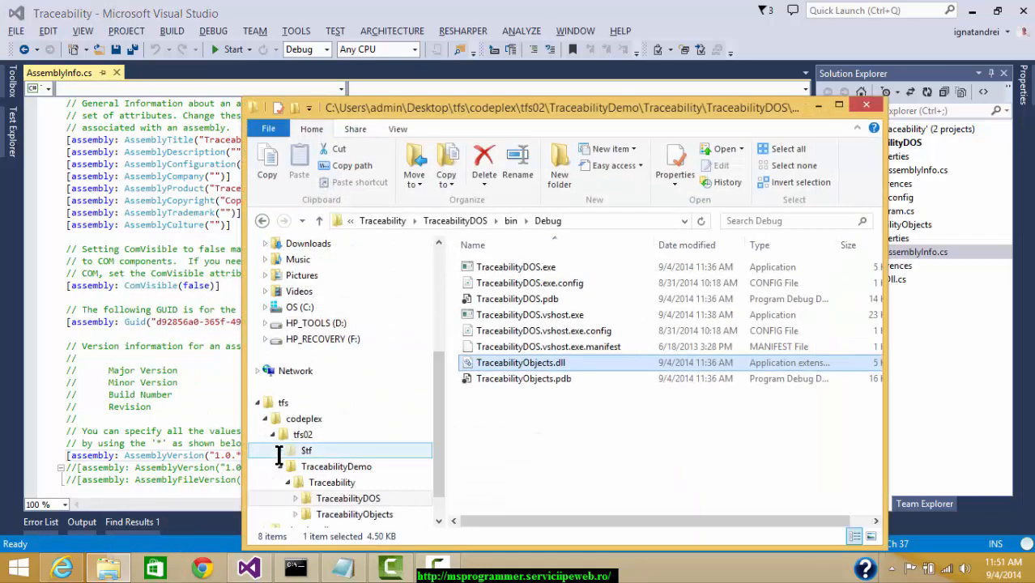
# Show TraceabilityObjects.dll's Properties Details, reading product version 1.0.5360.19088
pyautogui.rightClick(520, 362)
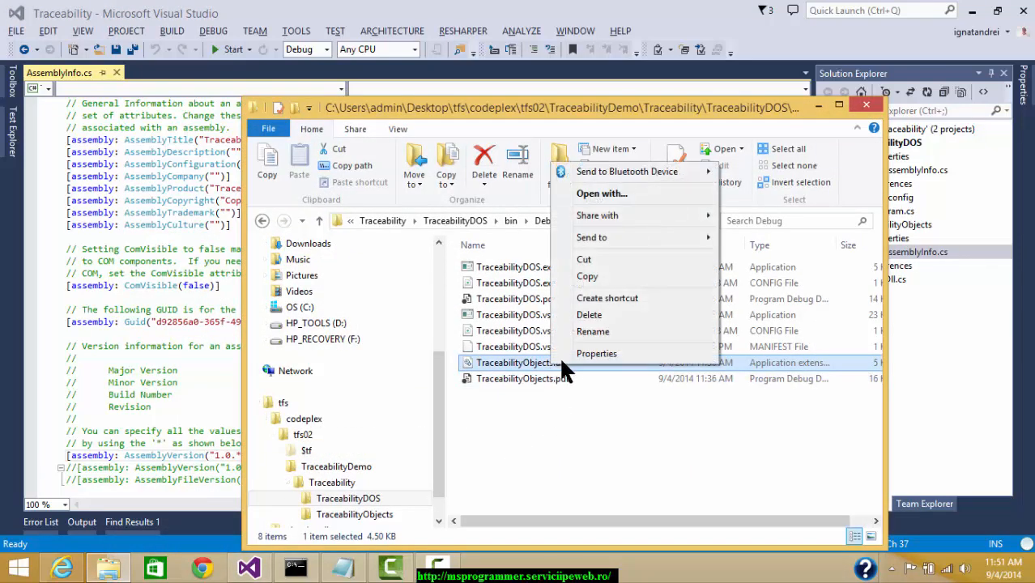
pyautogui.click(597, 353)
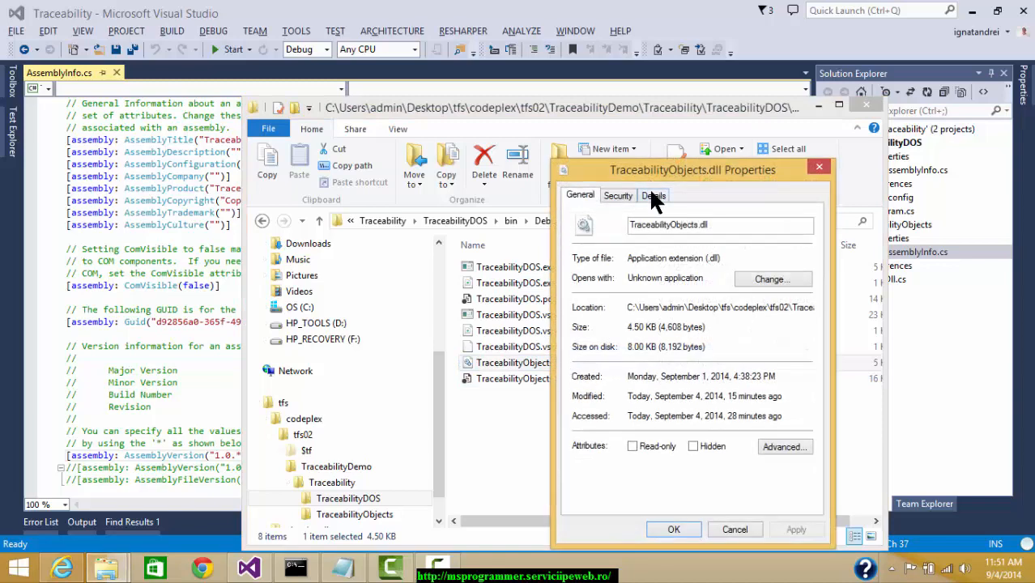
pyautogui.click(653, 194)
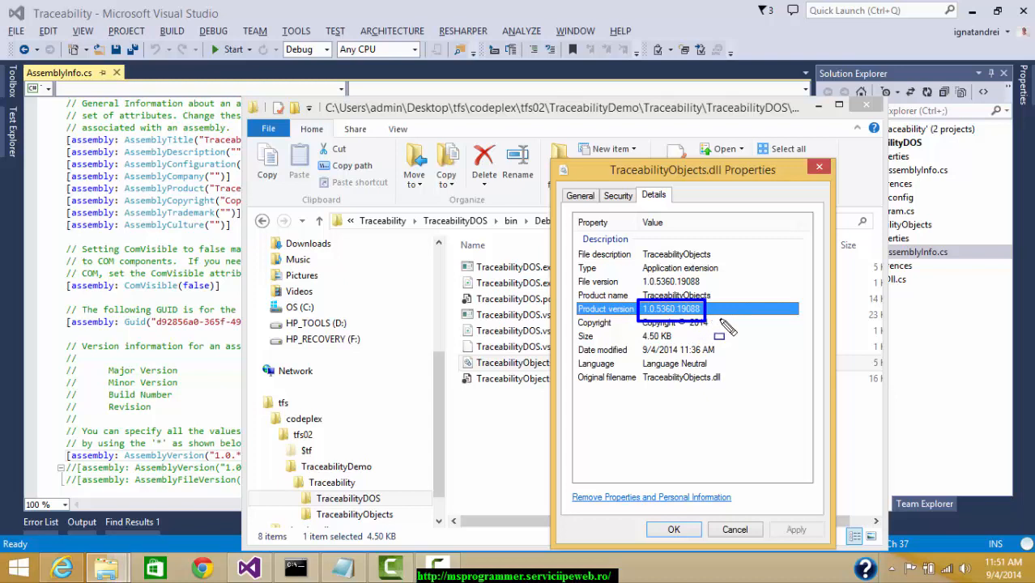
pyautogui.moveTo(672, 465)
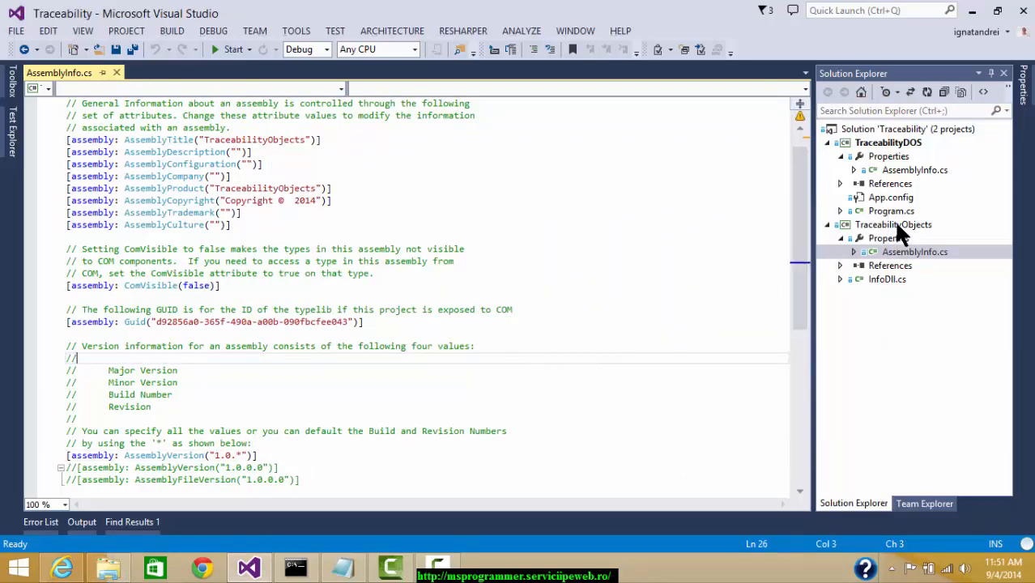
# Add a new item to TraceabilityObjects, searching 'template' and choosing Text Template
pyautogui.rightClick(893, 225)
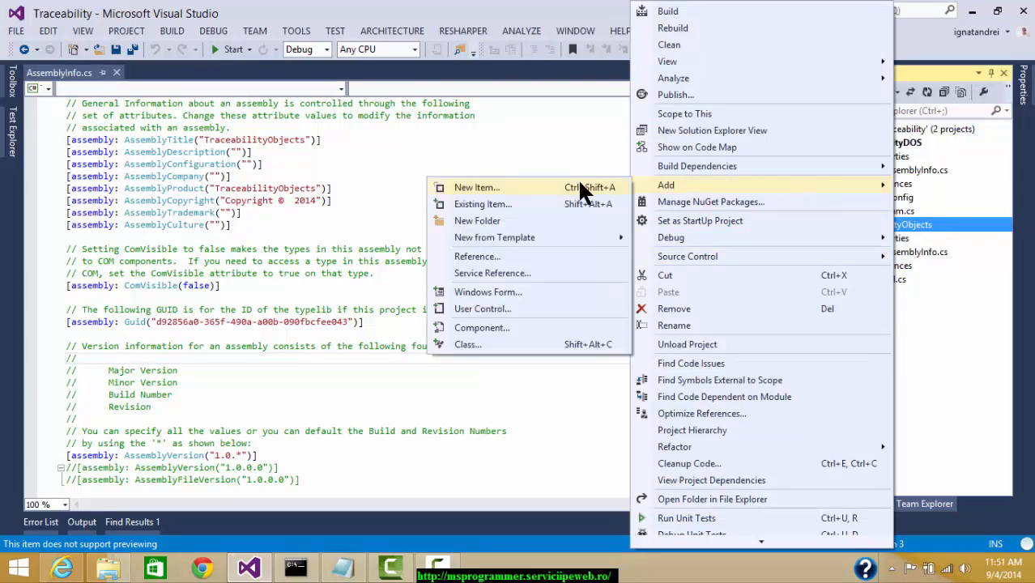
pyautogui.click(476, 187)
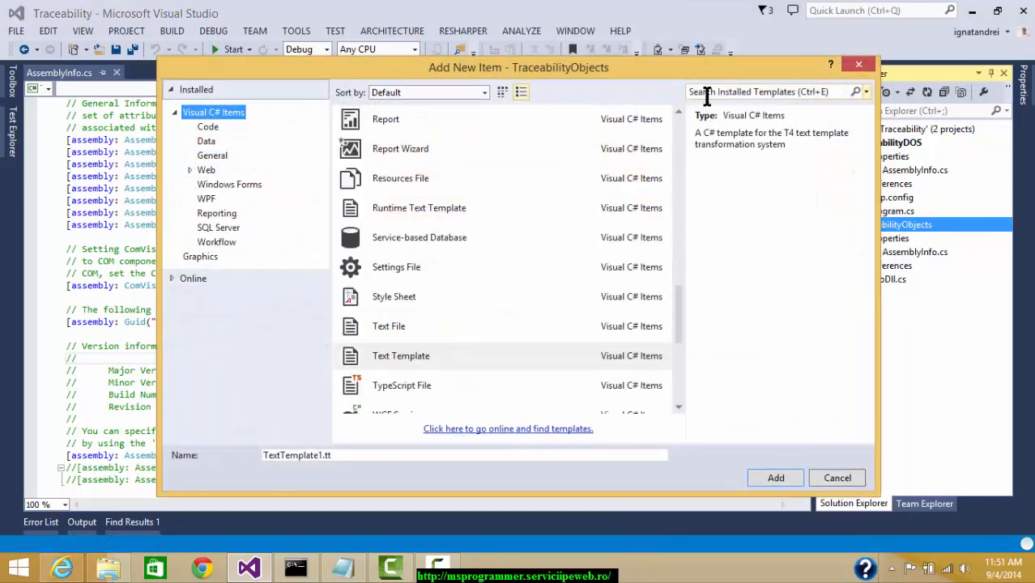
pyautogui.write('tem')
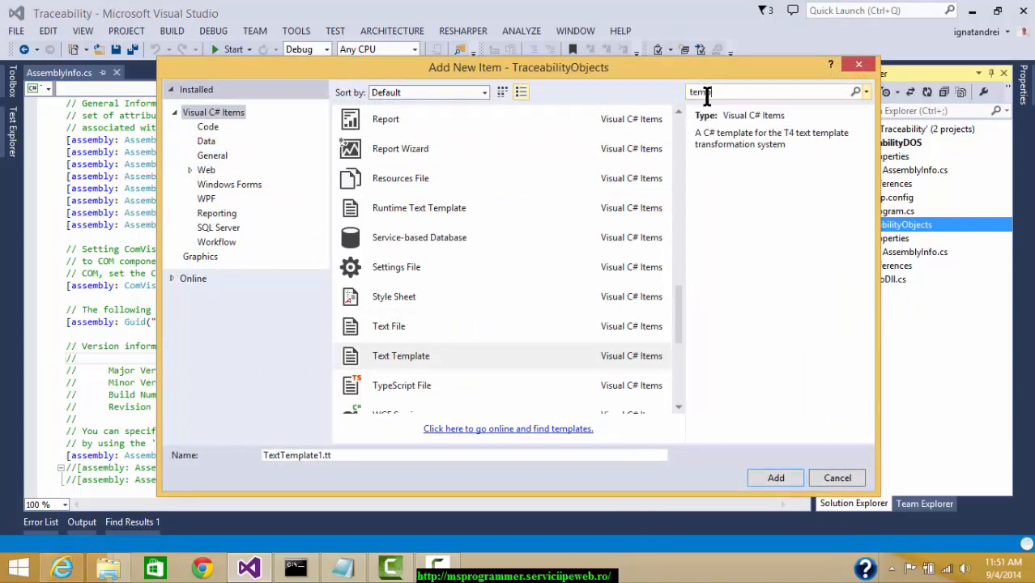
pyautogui.write('template')
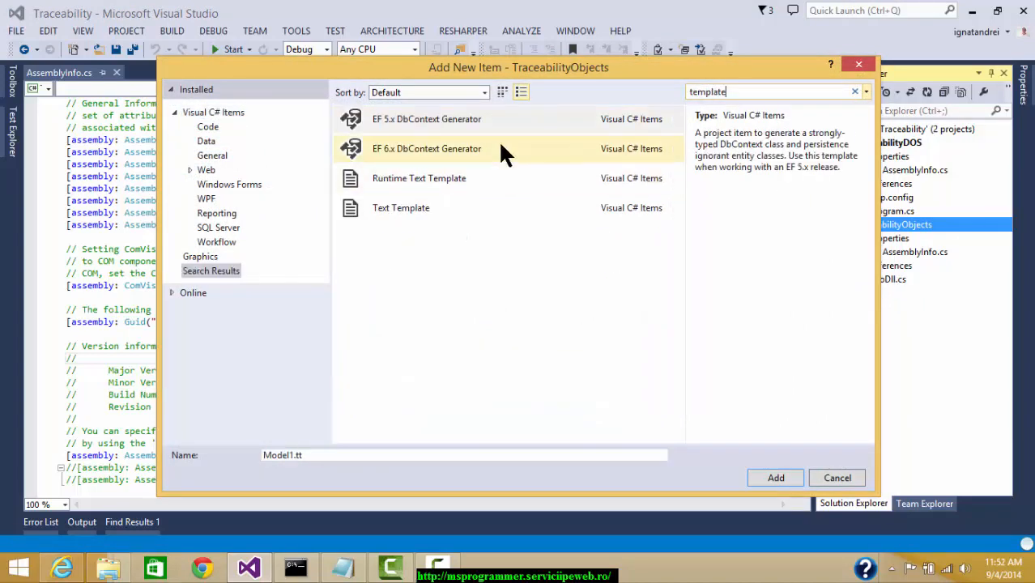
pyautogui.click(401, 207)
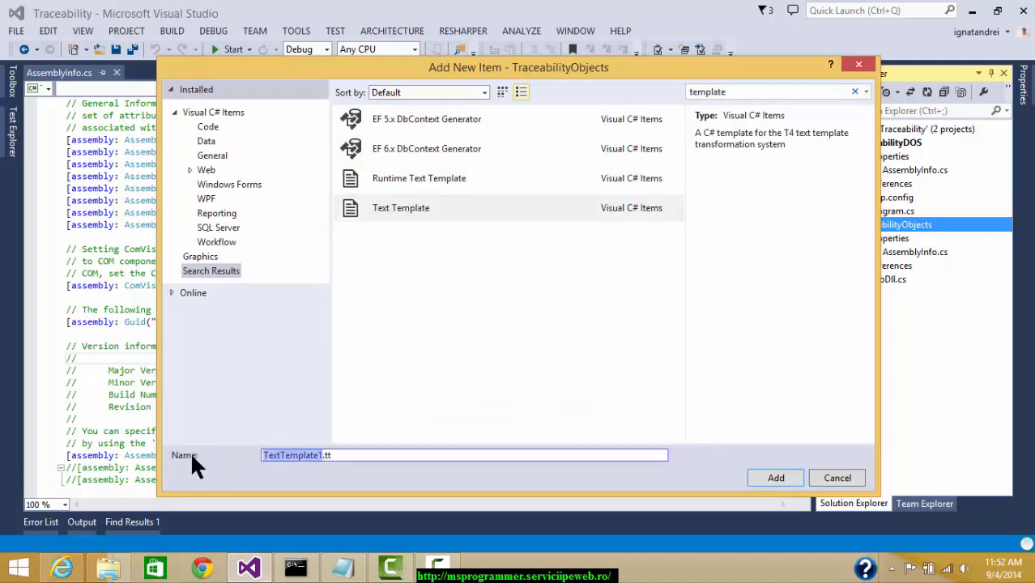
pyautogui.moveTo(194, 468)
pyautogui.write('AssemblyInfo')
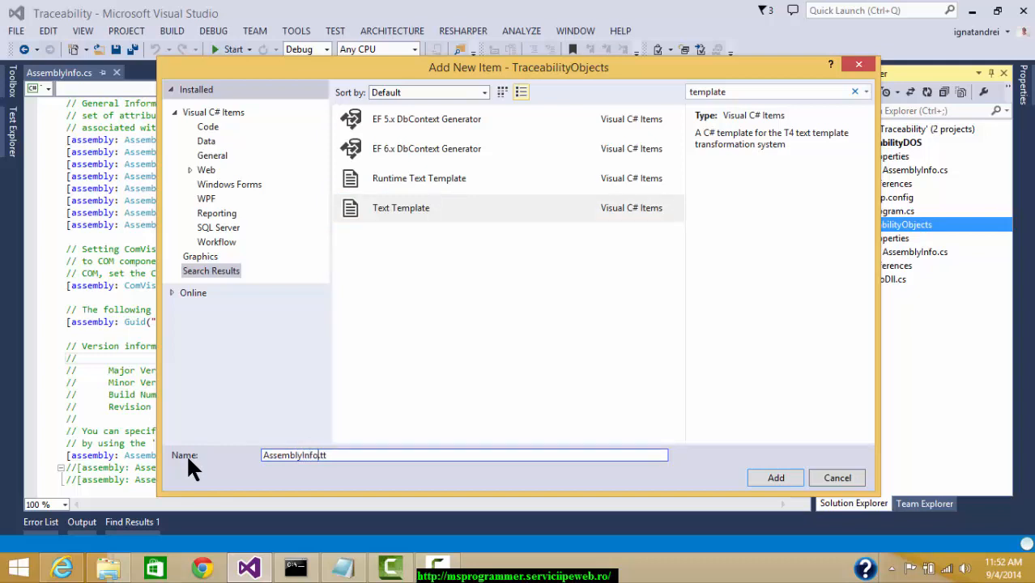
# Add AssemblyInfo.tt, suppress the security warning, paste the assembly code and save
pyautogui.click(774, 477)
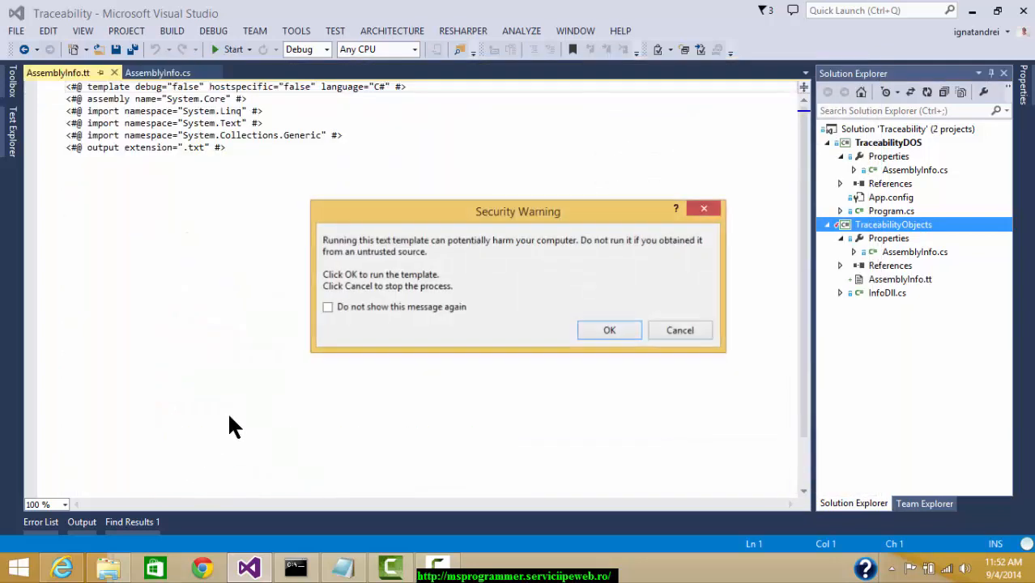
pyautogui.click(328, 306)
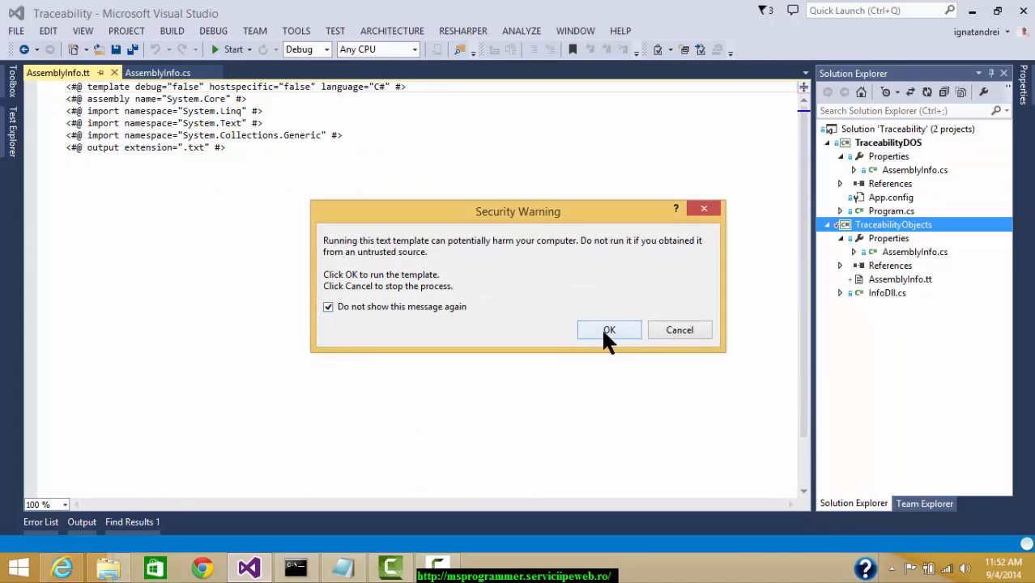
pyautogui.click(609, 329)
pyautogui.write('cs')
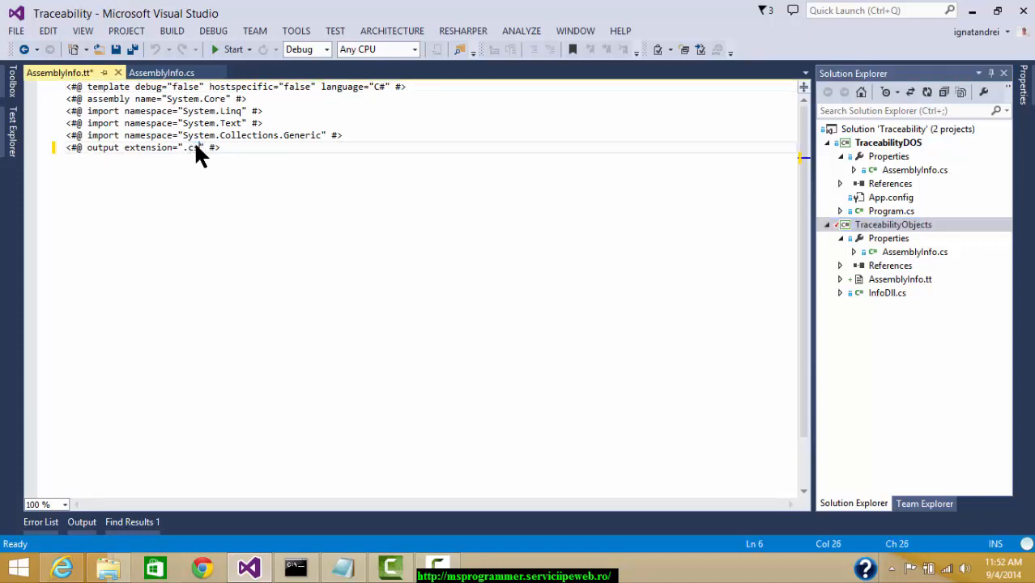
pyautogui.press('enter')
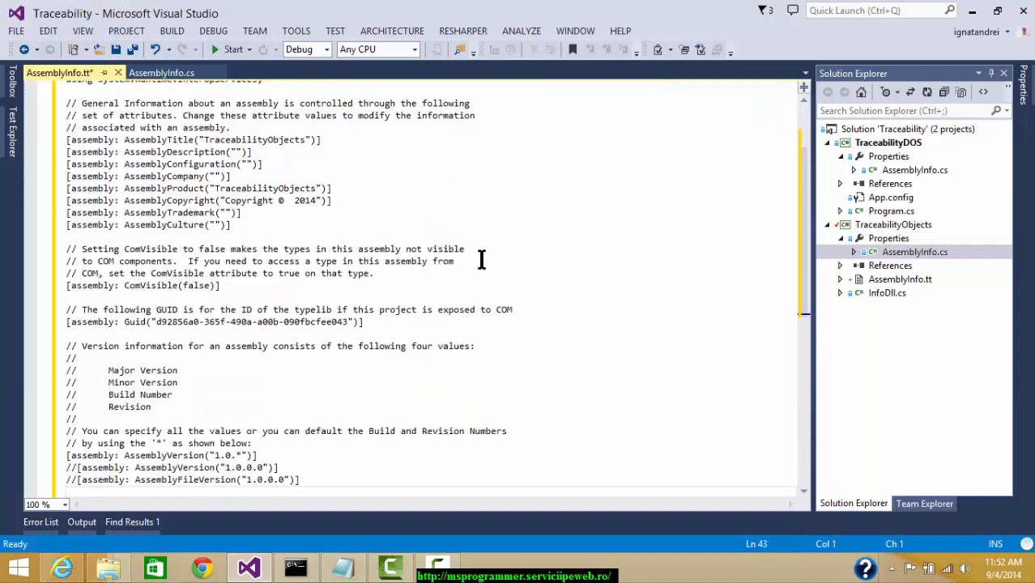
pyautogui.press('ctrl+s')
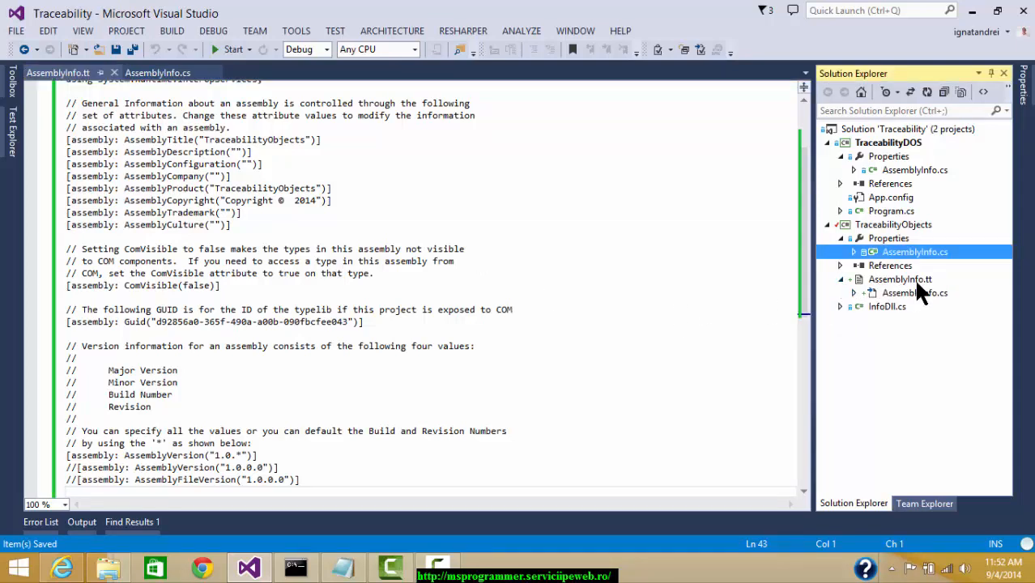
# Delete the original Properties\AssemblyInfo.cs, confirming the permanent deletion
pyautogui.doubleClick(914, 293)
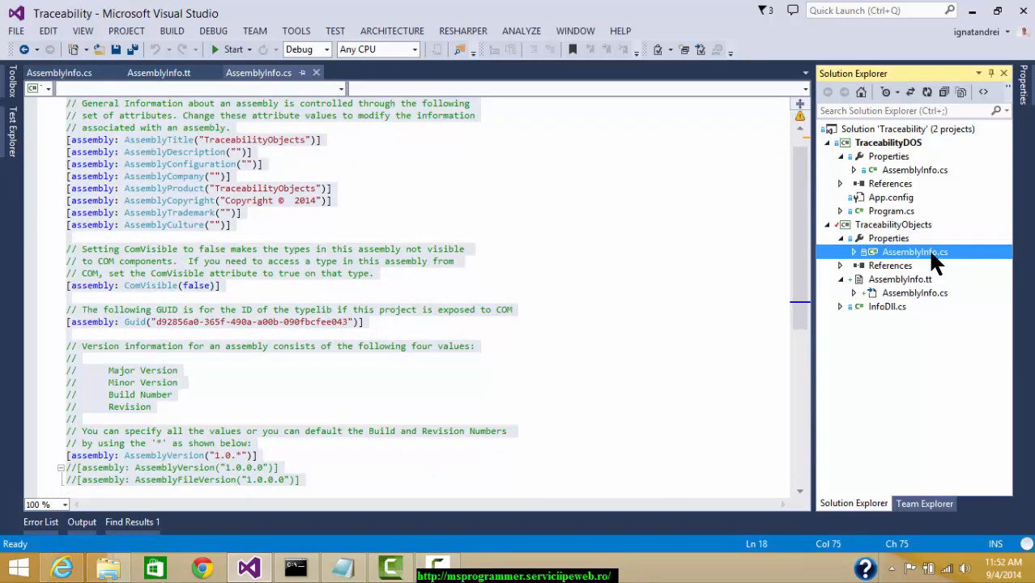
pyautogui.press('Delete')
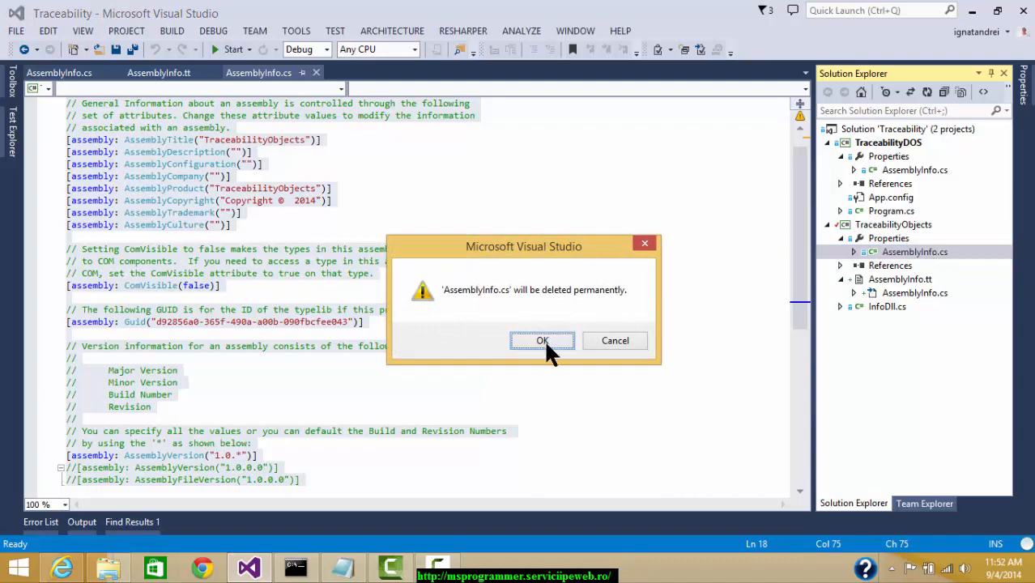
pyautogui.click(542, 340)
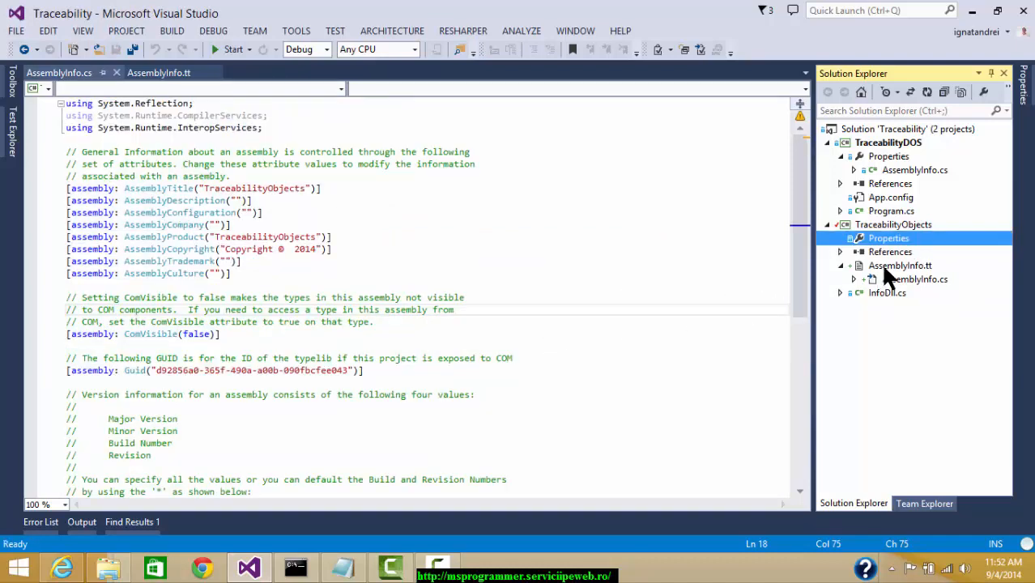
# Move AssemblyInfo.tt and its generated file into the Properties folder
pyautogui.click(916, 279)
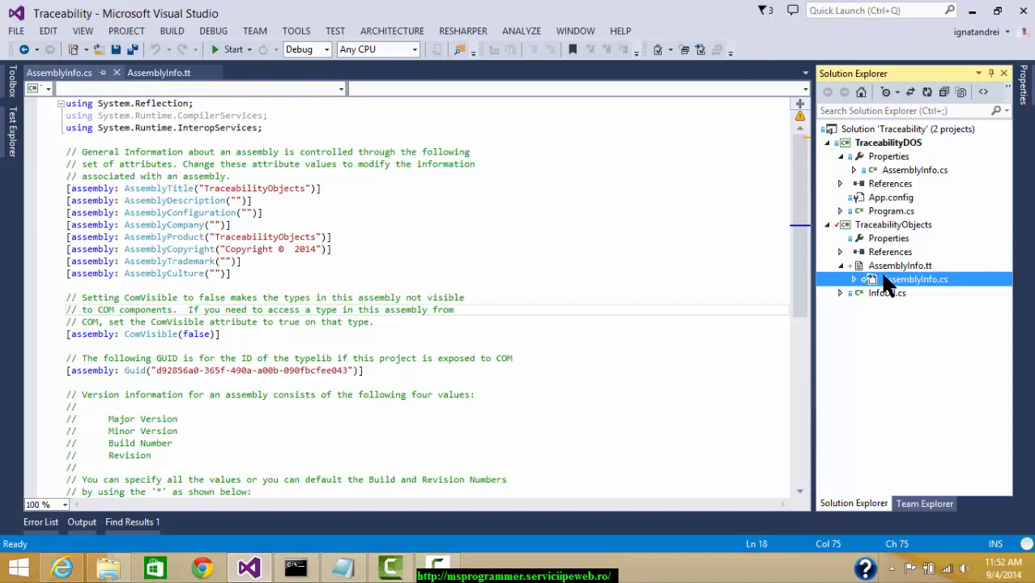
pyautogui.click(900, 265)
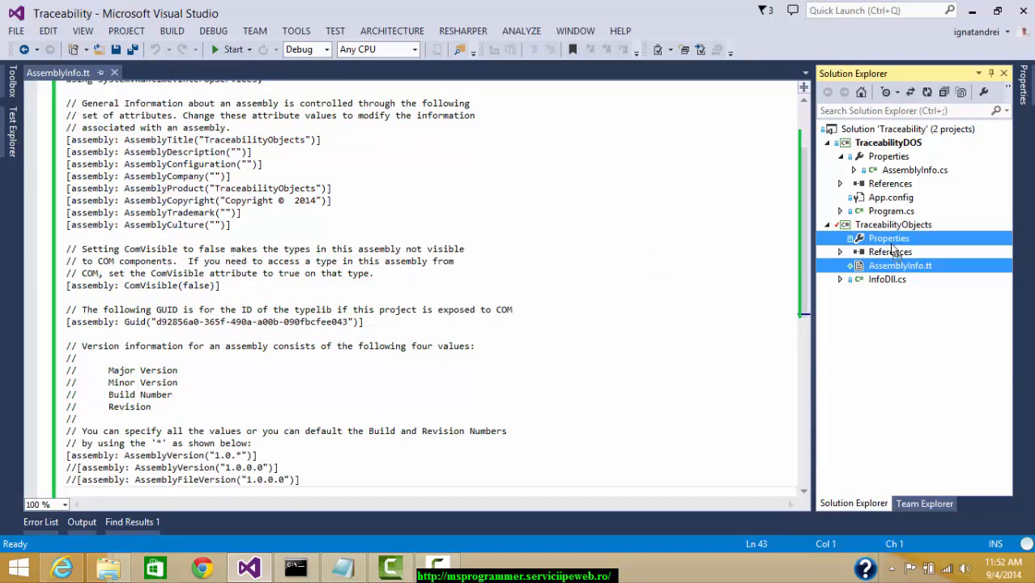
pyautogui.click(840, 252)
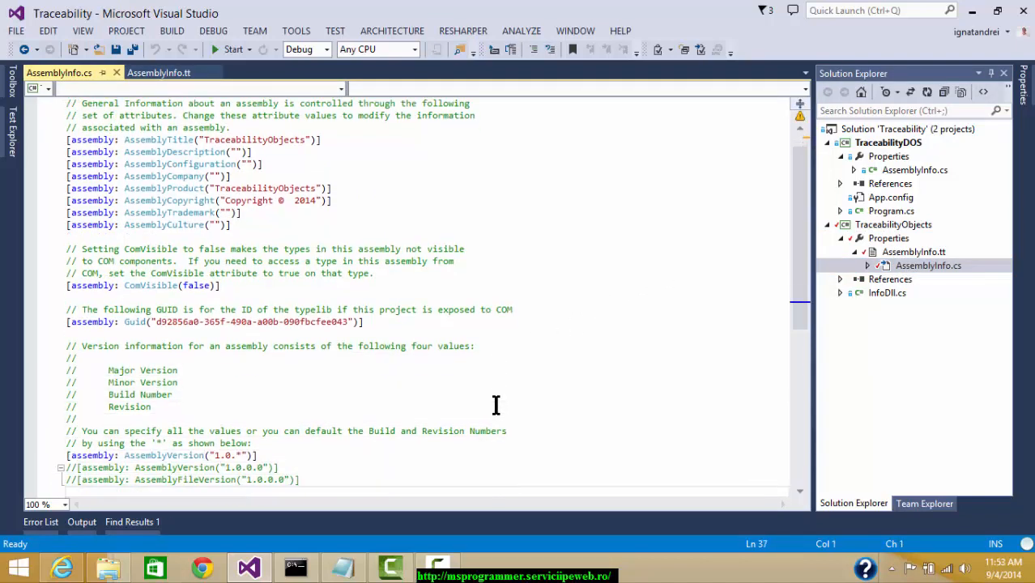
pyautogui.moveTo(566, 366)
pyautogui.write('<# var dat')
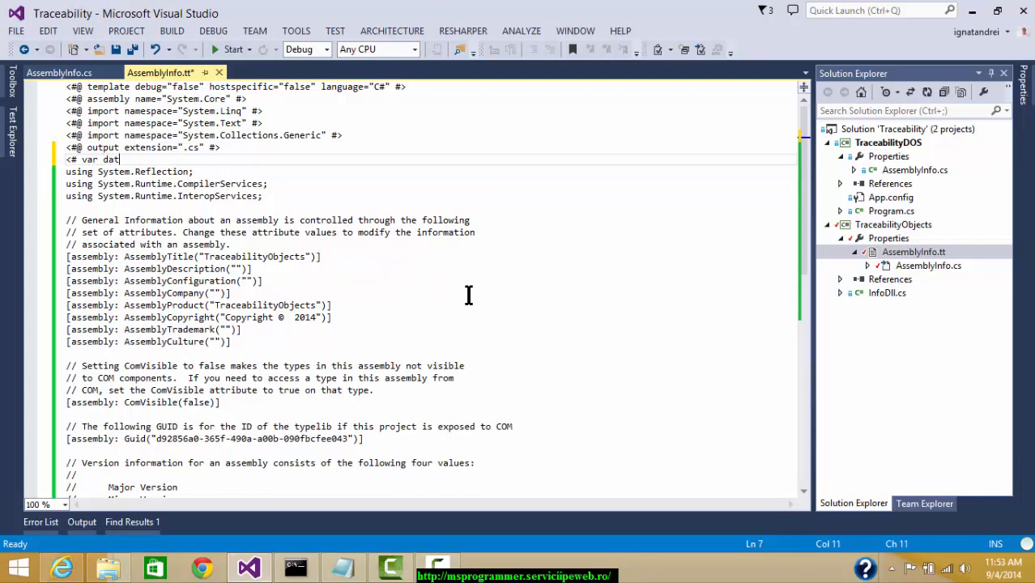
# Type <# var dateToday = DateTime.Now ;#> below the output directive
pyautogui.write('eToday =')
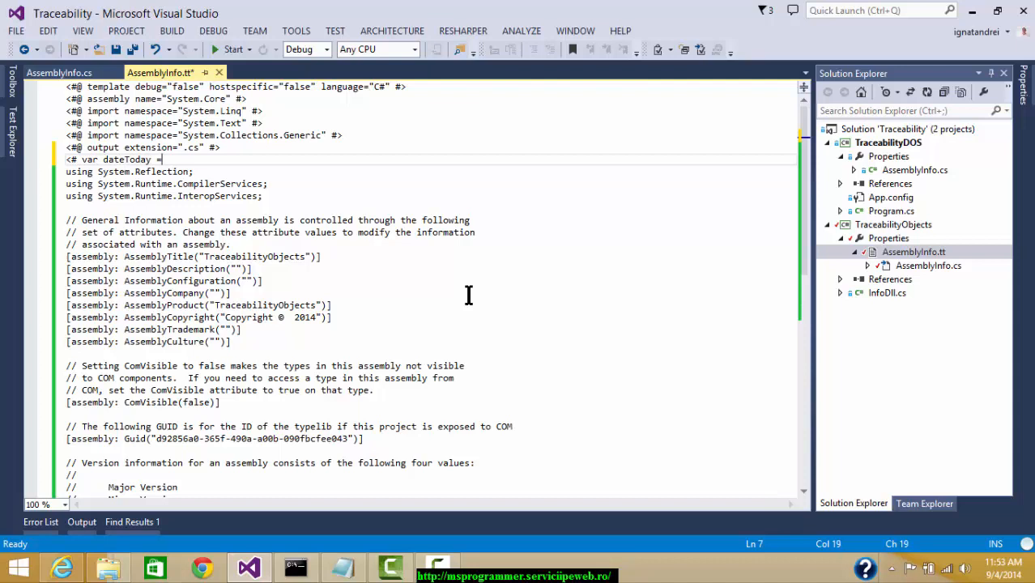
pyautogui.write('Date')
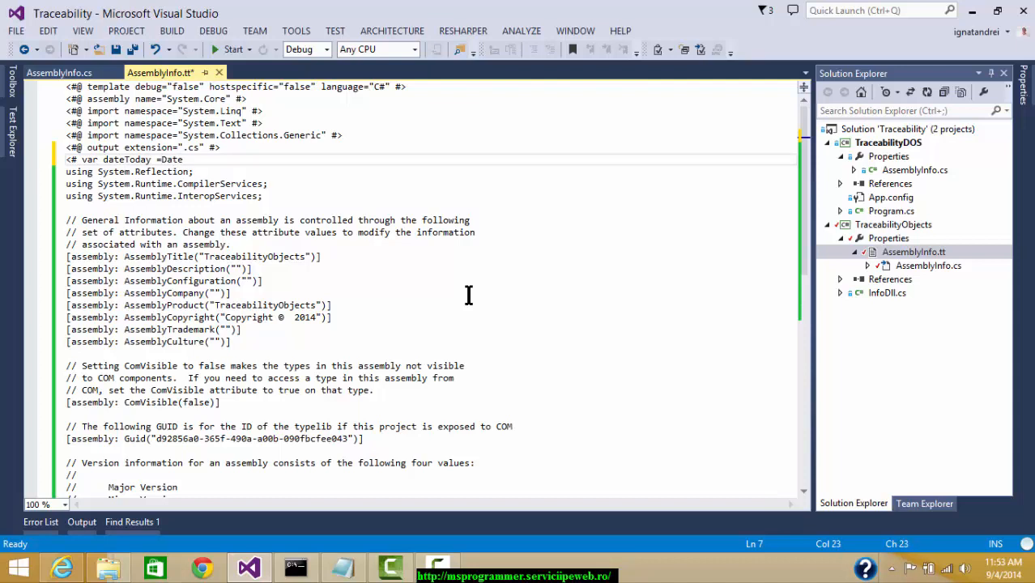
pyautogui.write('Time.N')
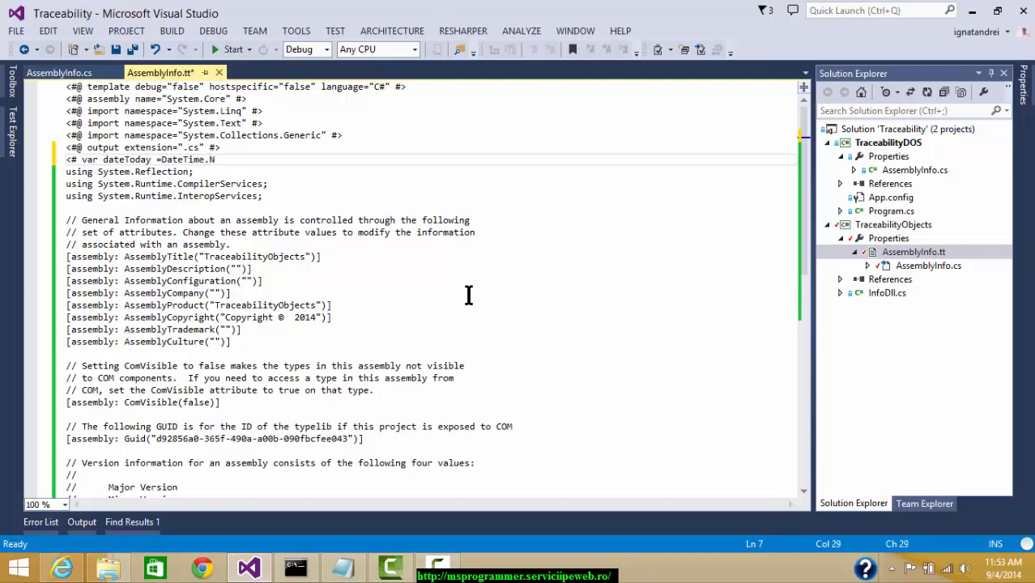
pyautogui.write('ow ;')
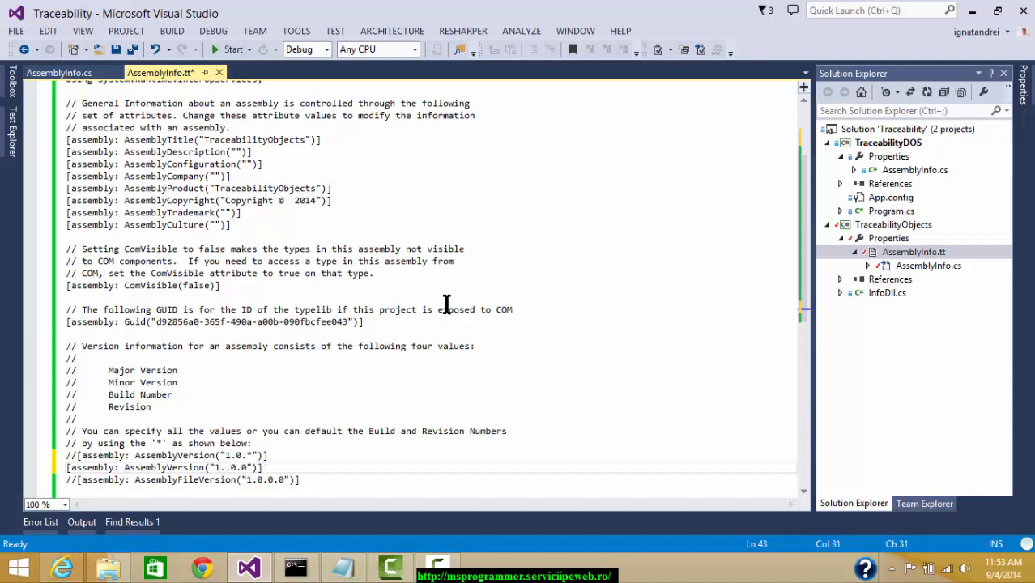
# Set AssemblyVersion to 1.<#=dateToday.Year#>.<#=dateToday.Month#>.<#=dateToday.Day#> in the template
pyautogui.write('<#=')
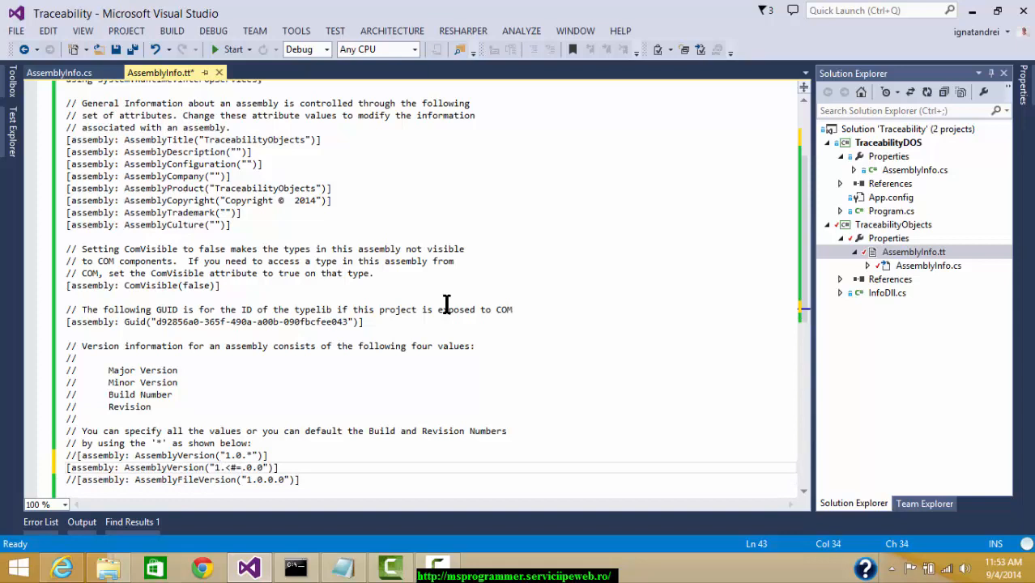
pyautogui.write('dateToday.')
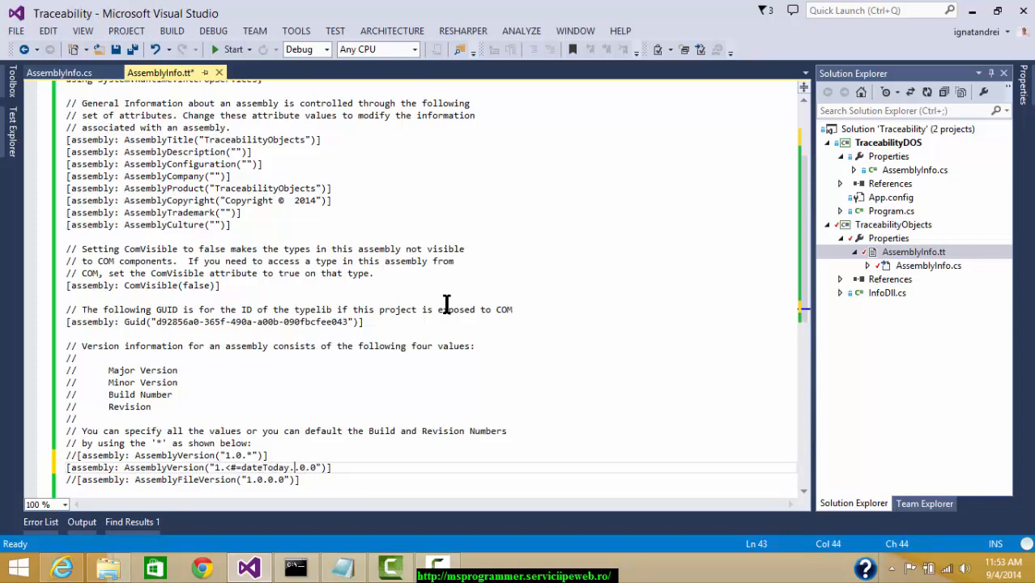
pyautogui.write('Yea')
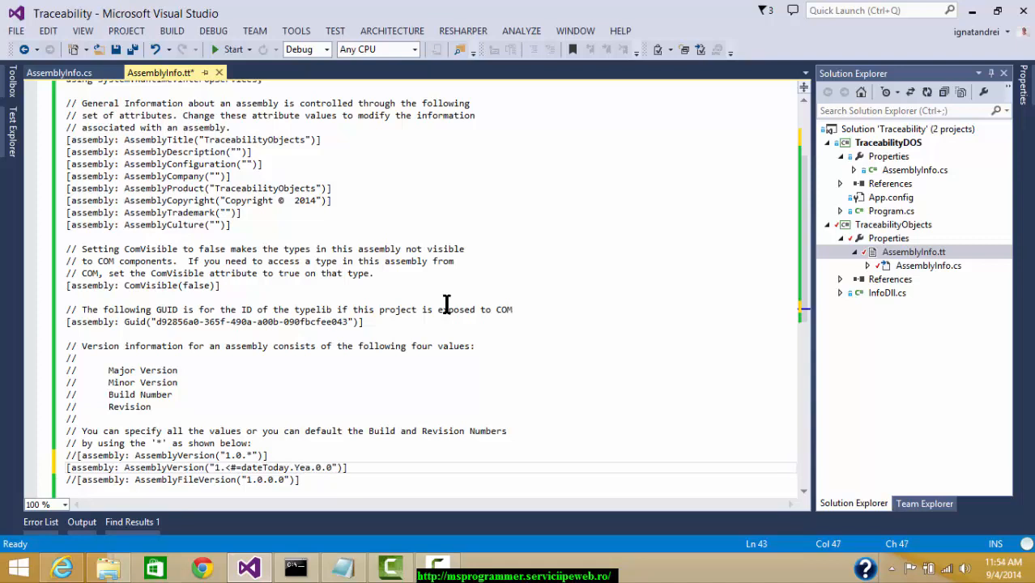
pyautogui.write('r#>')
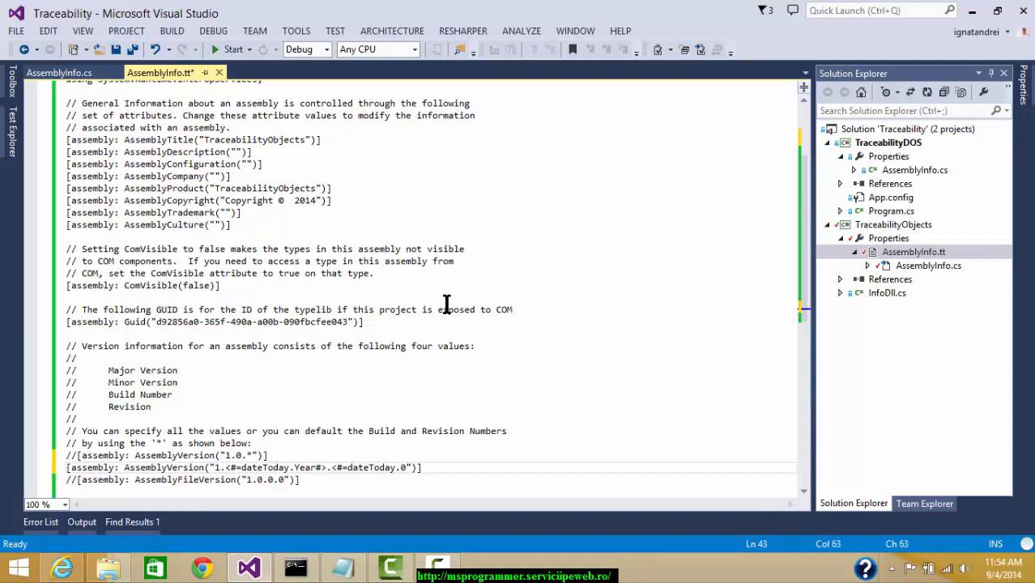
pyautogui.write('Month#>.<#=dateToday')
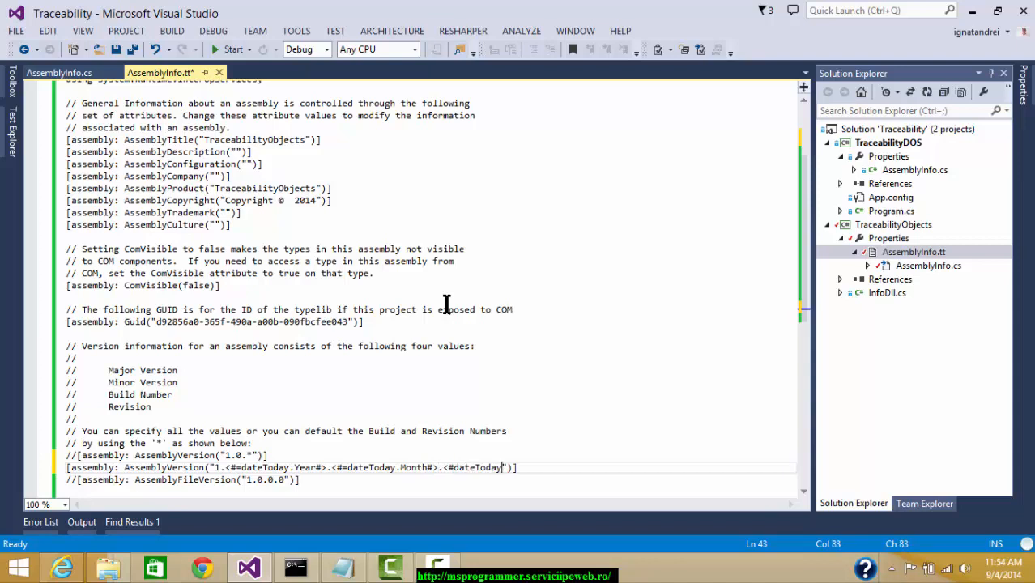
pyautogui.write('.')
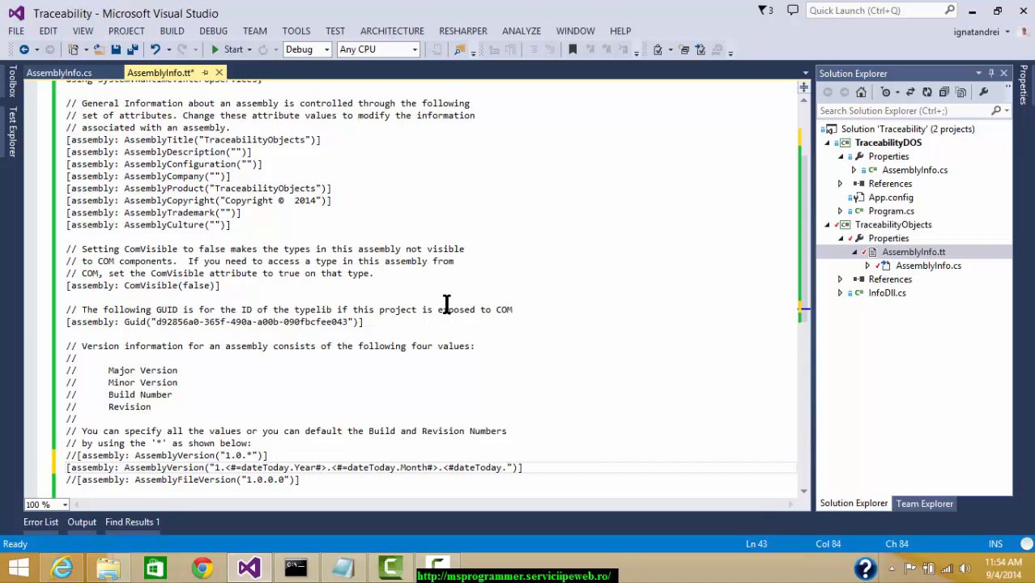
pyautogui.write('Da')
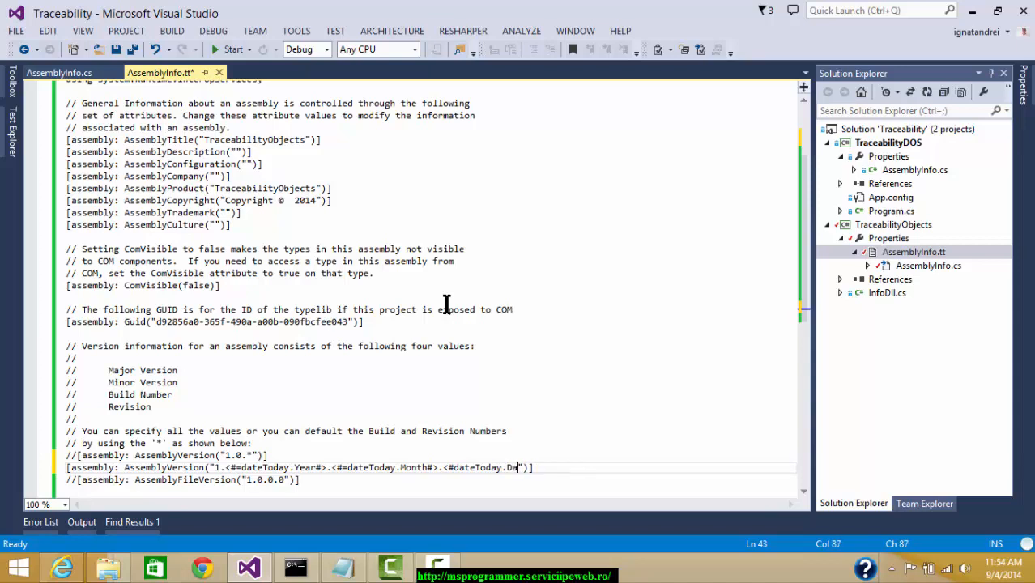
pyautogui.write('y#')
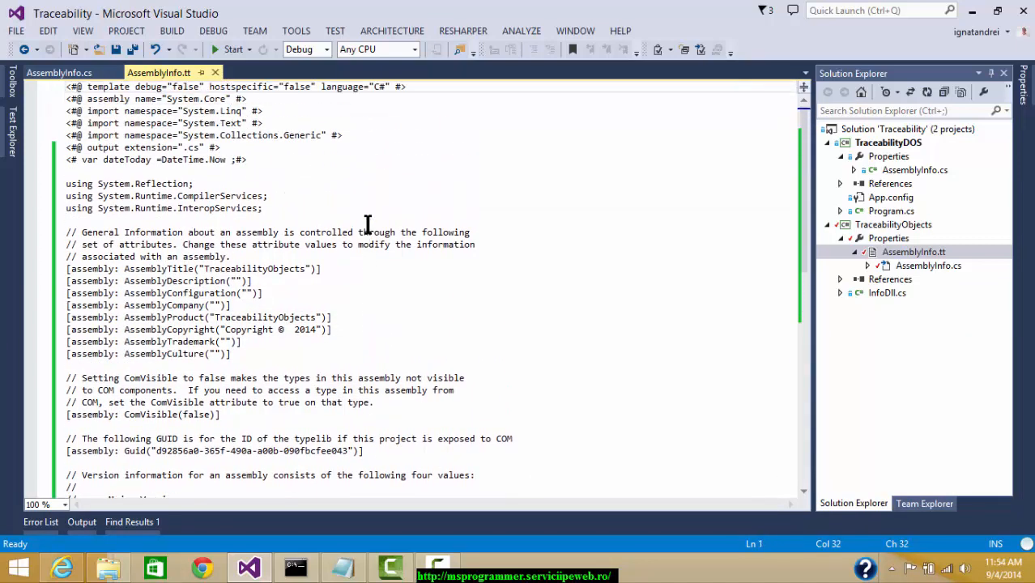
# Open the regenerated AssemblyInfo.cs beneath the template
pyautogui.click(233, 232)
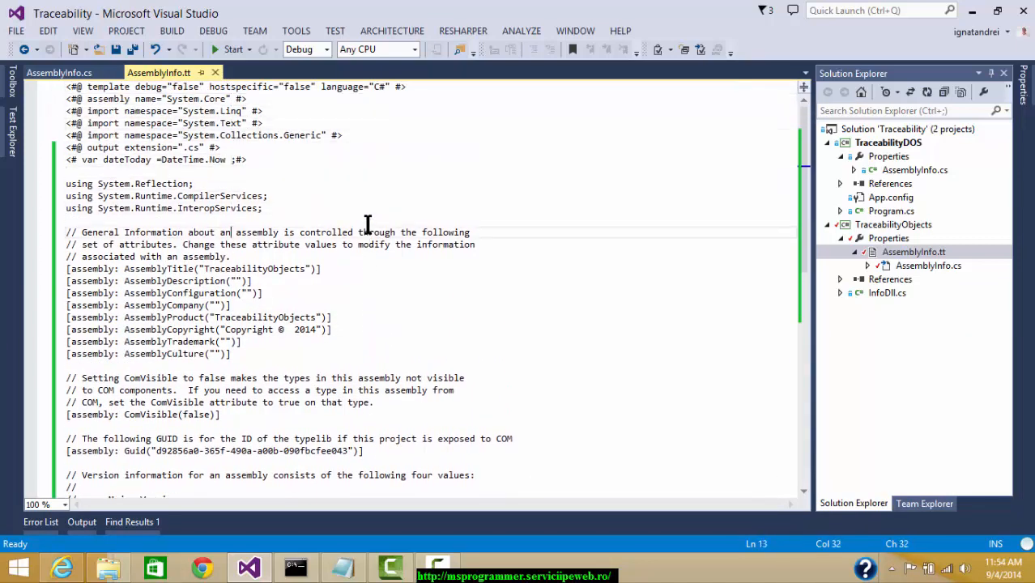
pyautogui.scroll(-3)
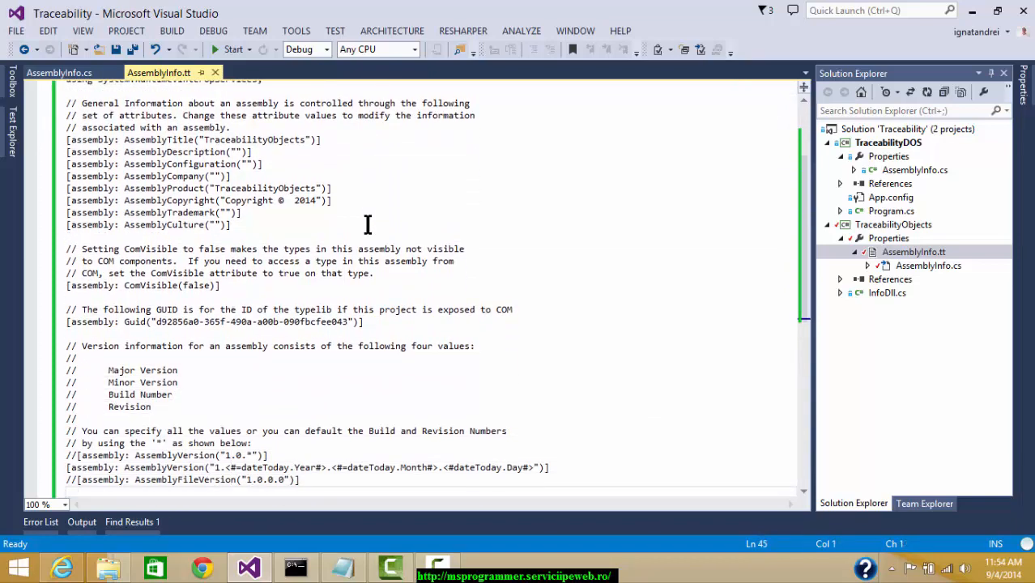
pyautogui.click(468, 430)
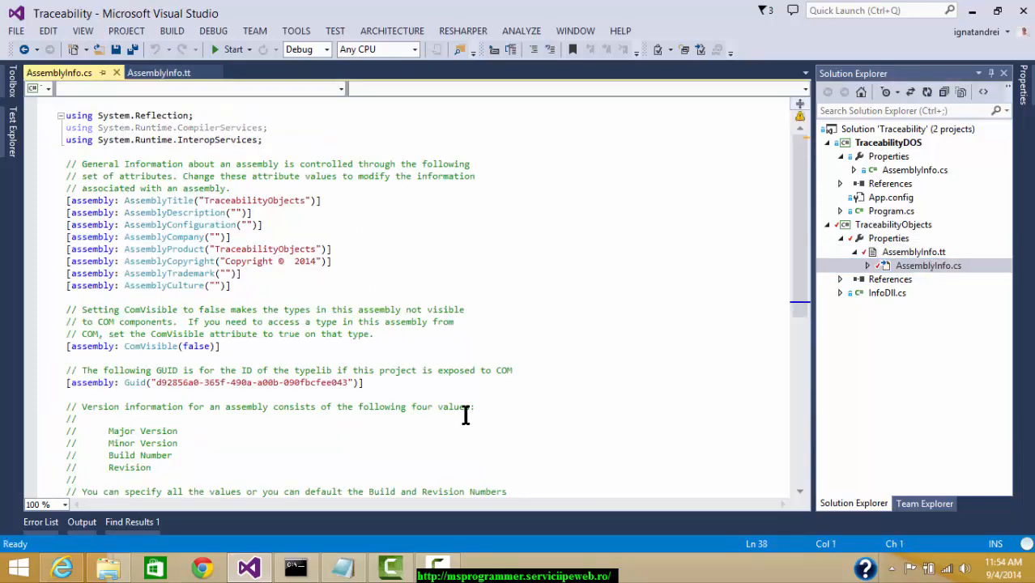
# Check the generated AssemblyVersion 1.2014.9.4 and build the TraceabilityObjects project
pyautogui.scroll(-3)
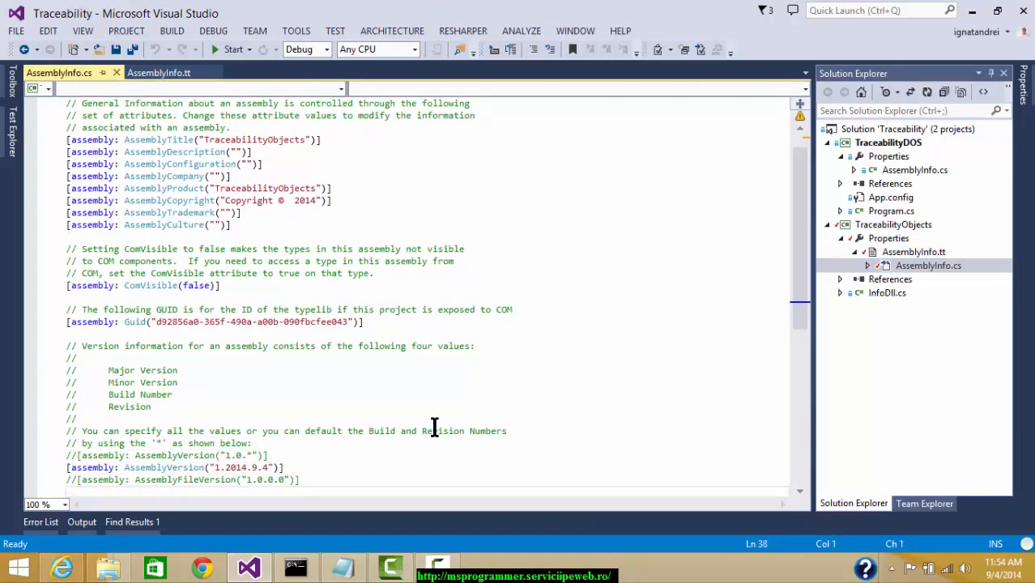
pyautogui.doubleClick(163, 468)
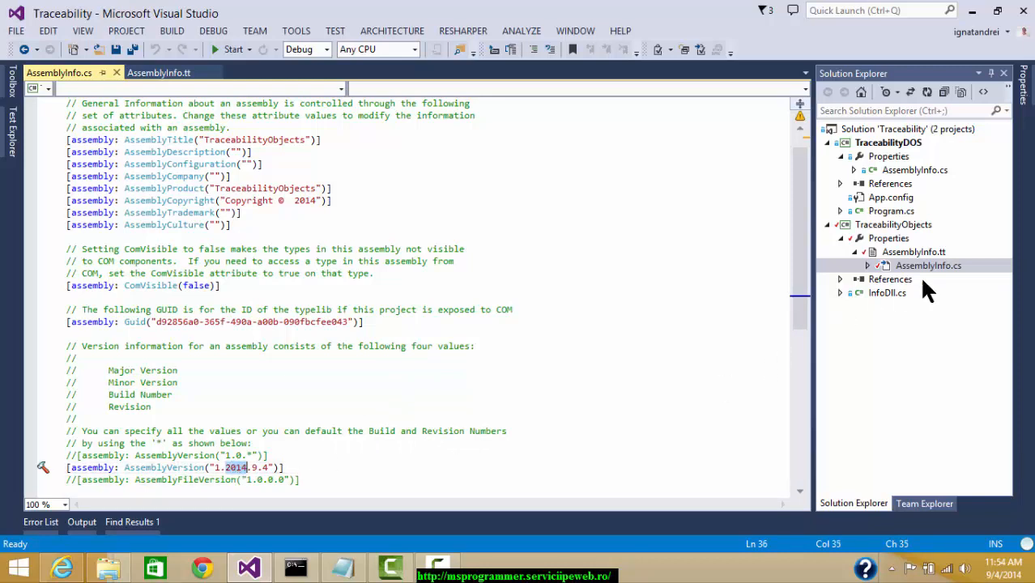
pyautogui.click(893, 224)
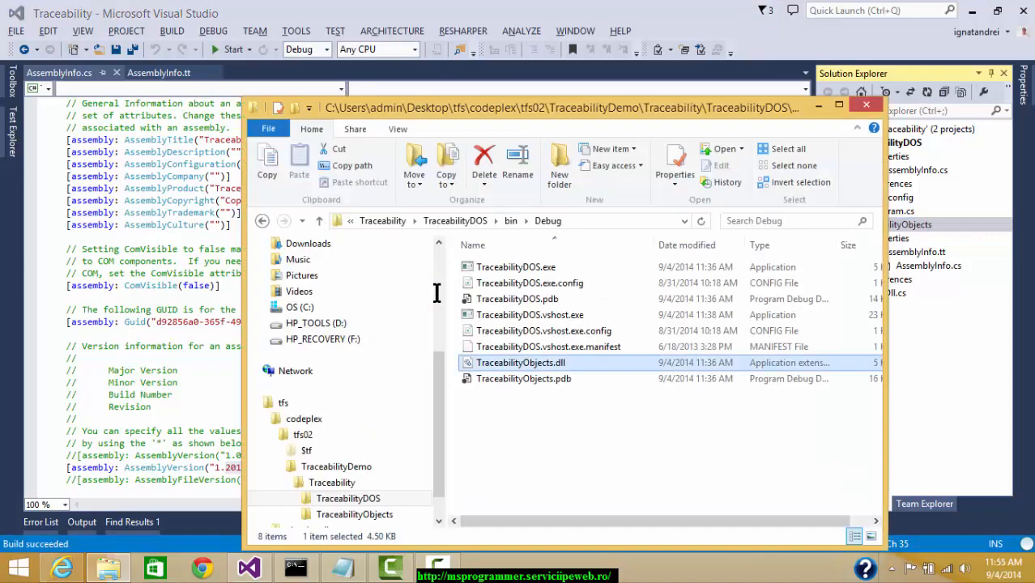
# Open TraceabilityObjects.dll's properties, still showing the old version, and close them
pyautogui.rightClick(521, 362)
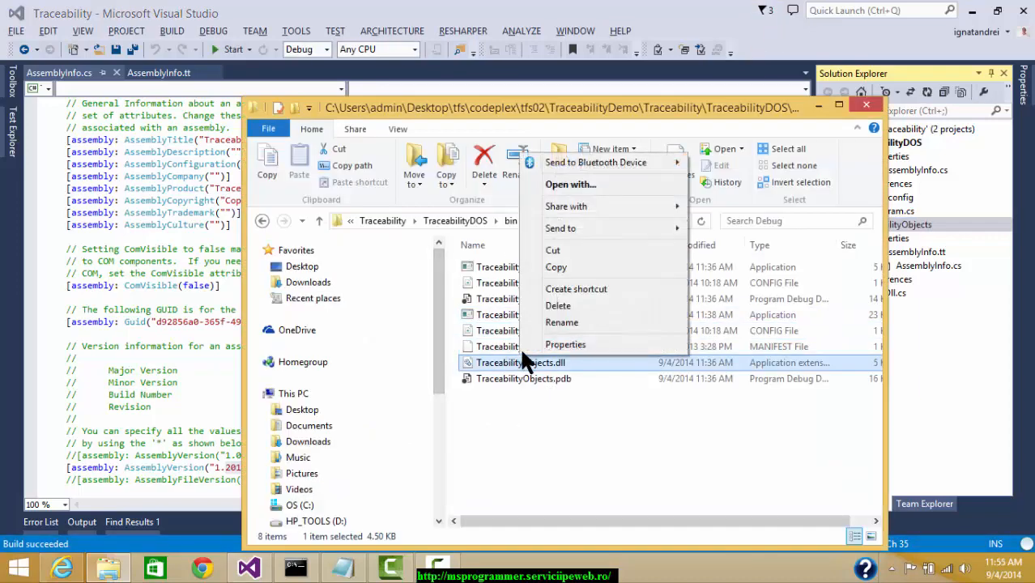
pyautogui.click(565, 345)
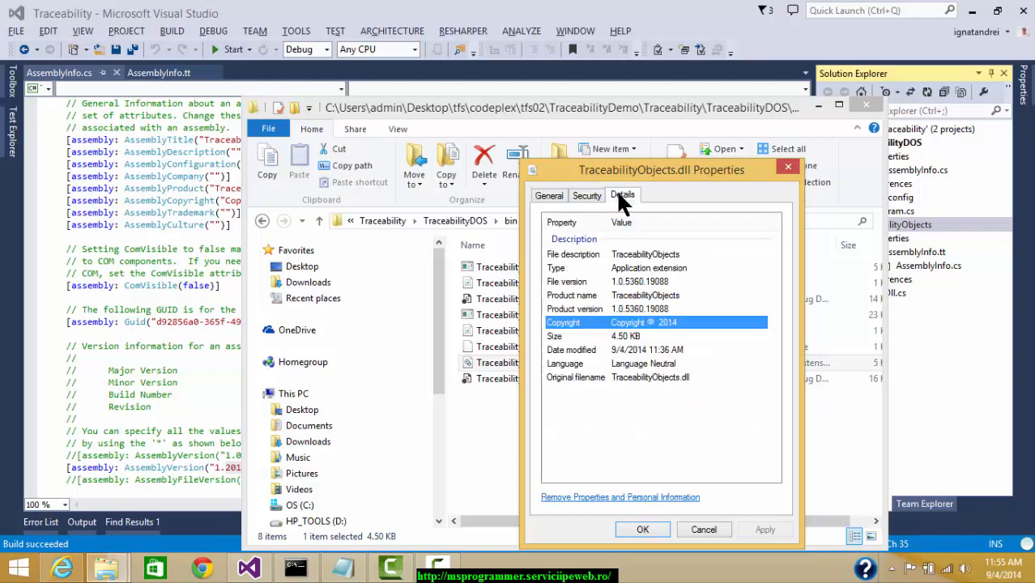
pyautogui.moveTo(781, 186)
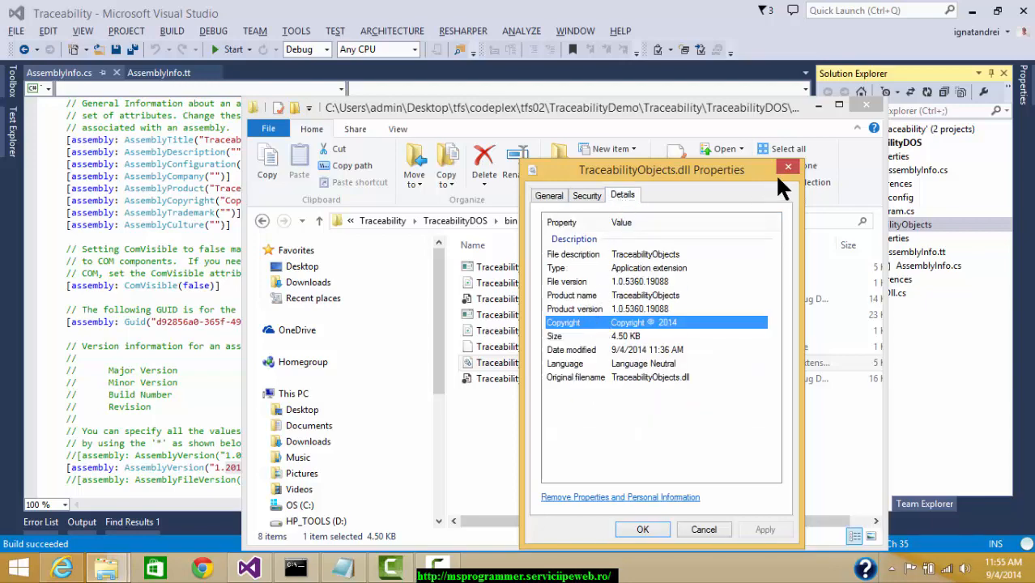
pyautogui.click(786, 166)
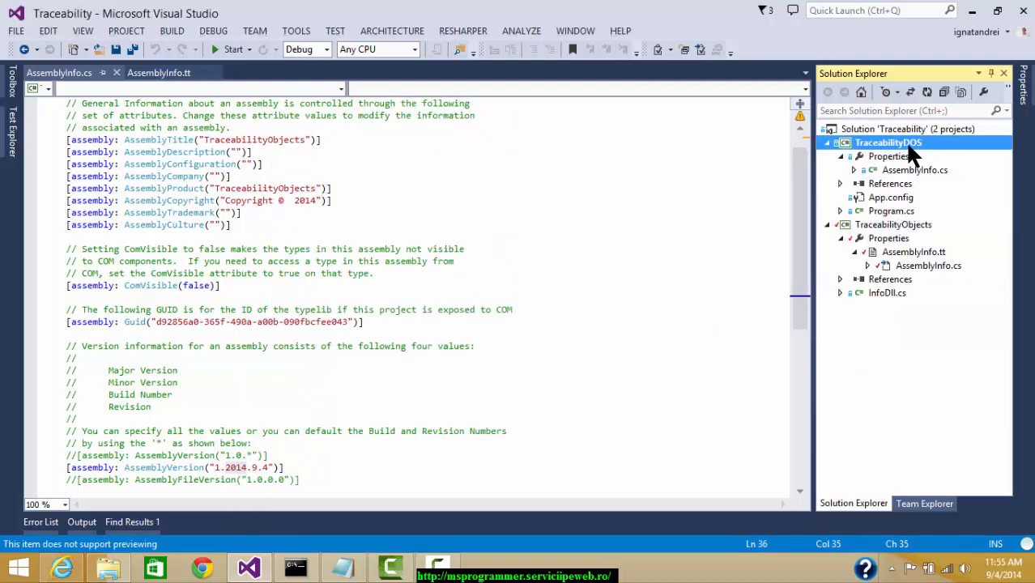
# Rebuild TraceabilityDOS and confirm the DLL's product version reads 1.2014.9.4
pyautogui.rightClick(888, 142)
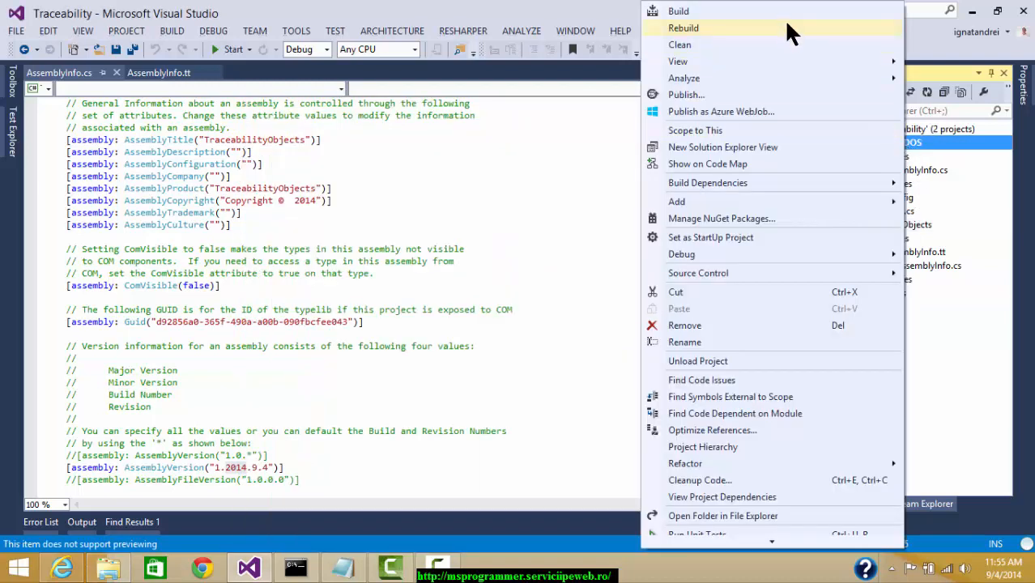
pyautogui.click(682, 27)
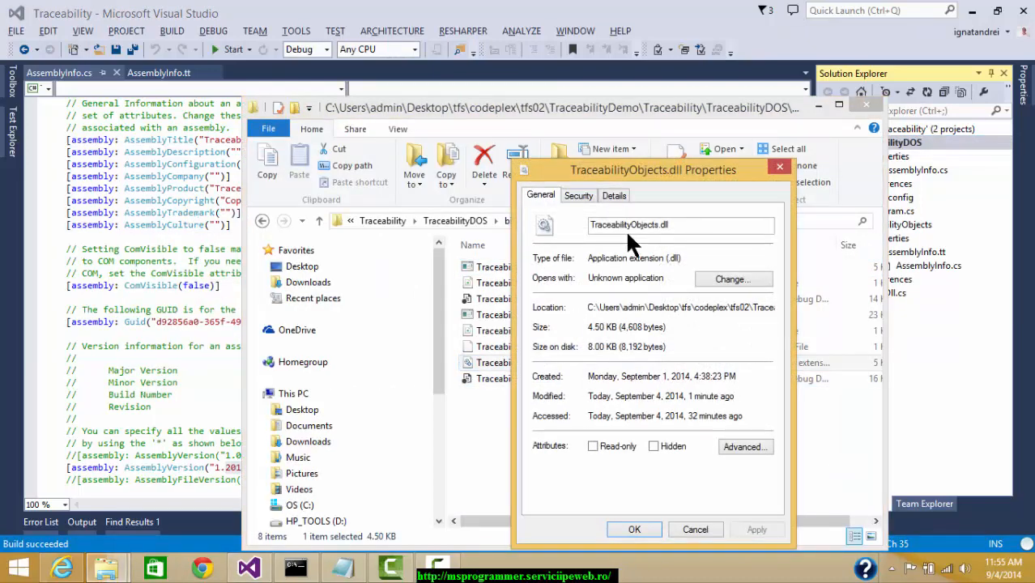
pyautogui.click(614, 194)
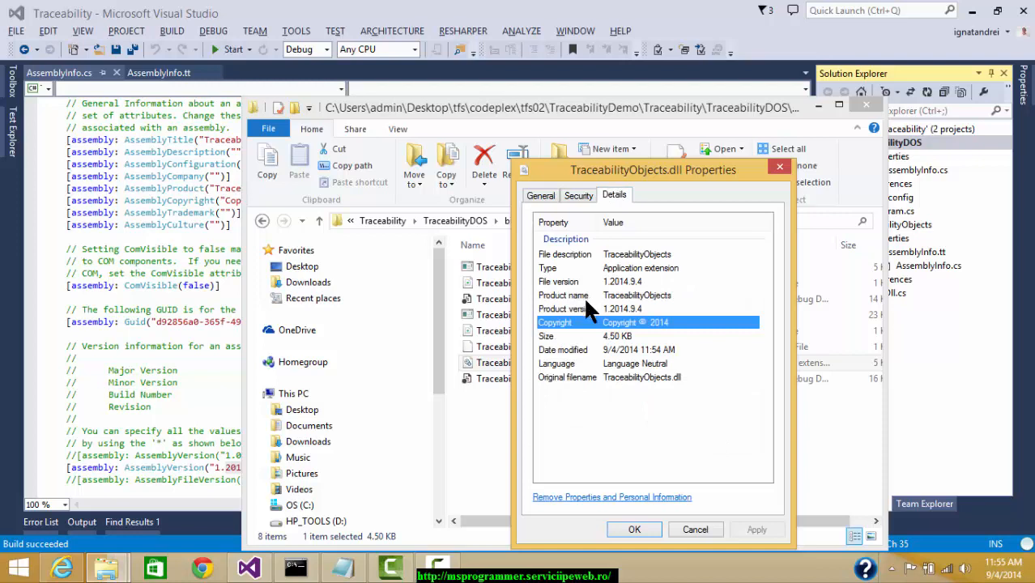
pyautogui.click(567, 308)
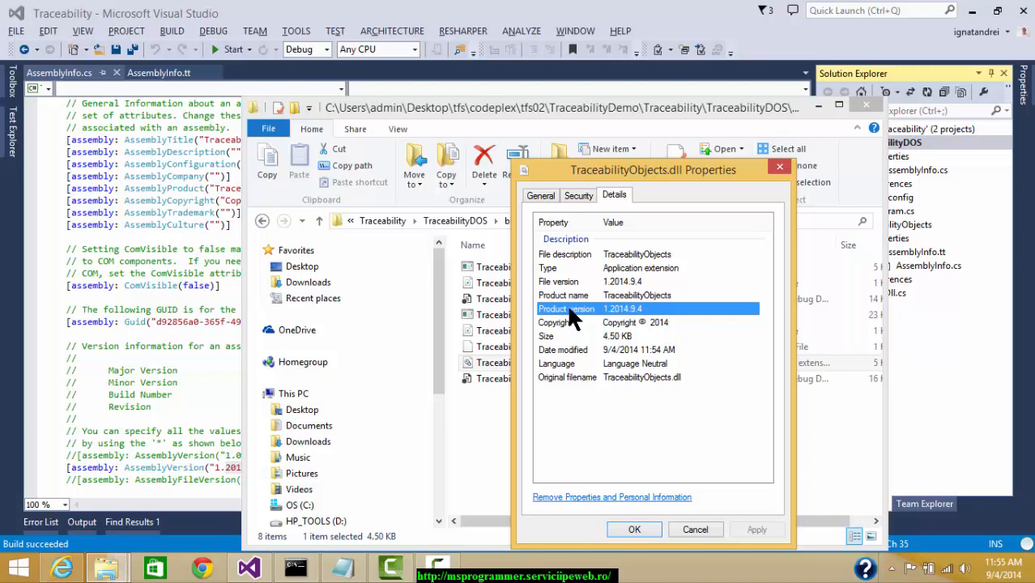
pyautogui.moveTo(778, 168)
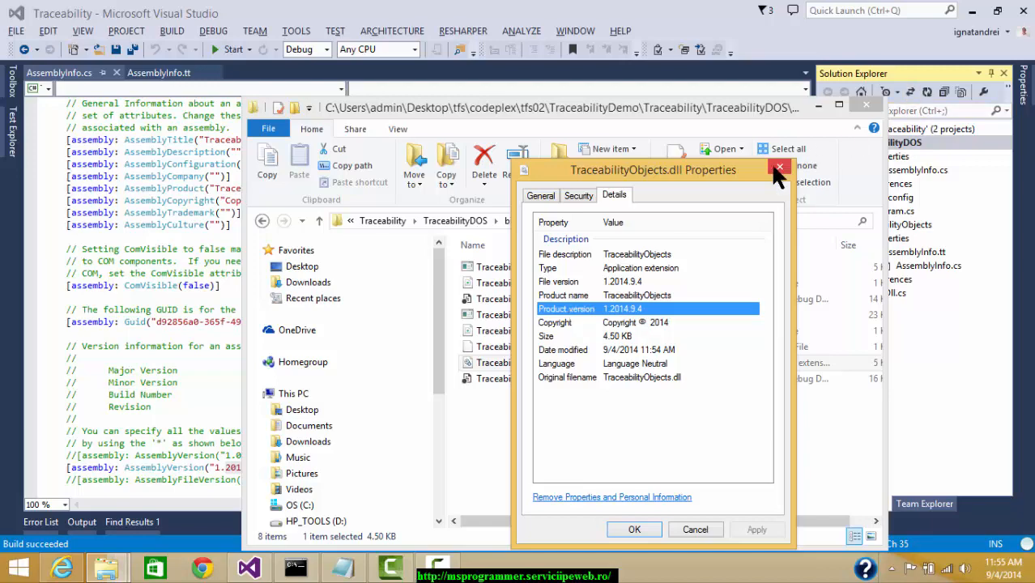
pyautogui.click(778, 167)
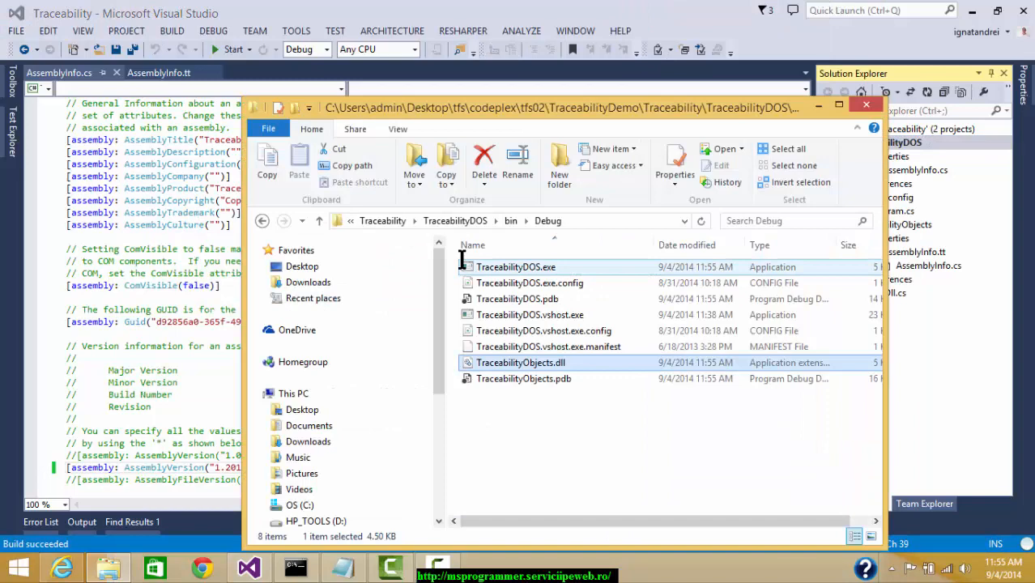
# Open TraceabilityObjects.dll's Properties Details tab to check the built version
pyautogui.rightClick(521, 362)
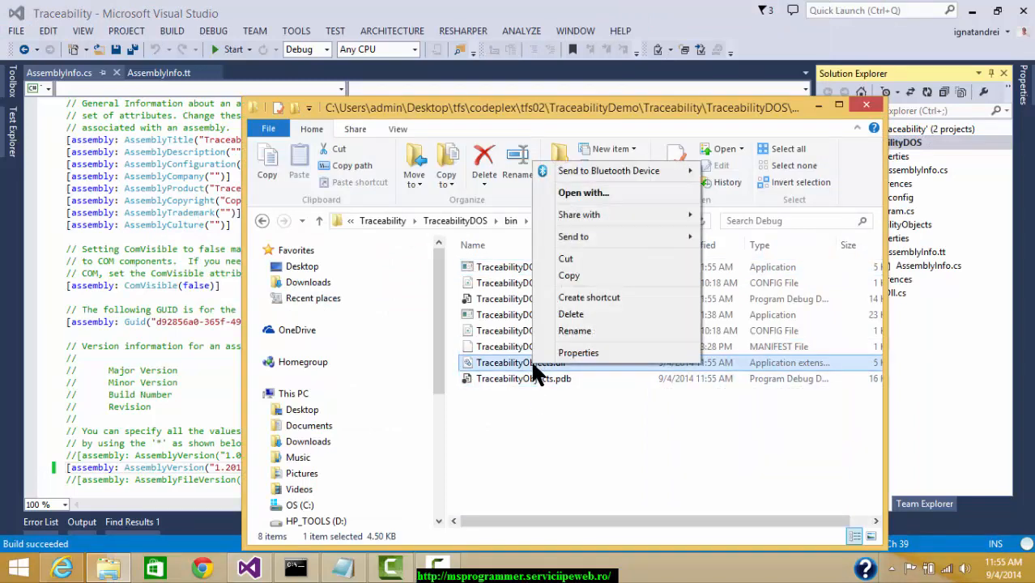
pyautogui.click(578, 352)
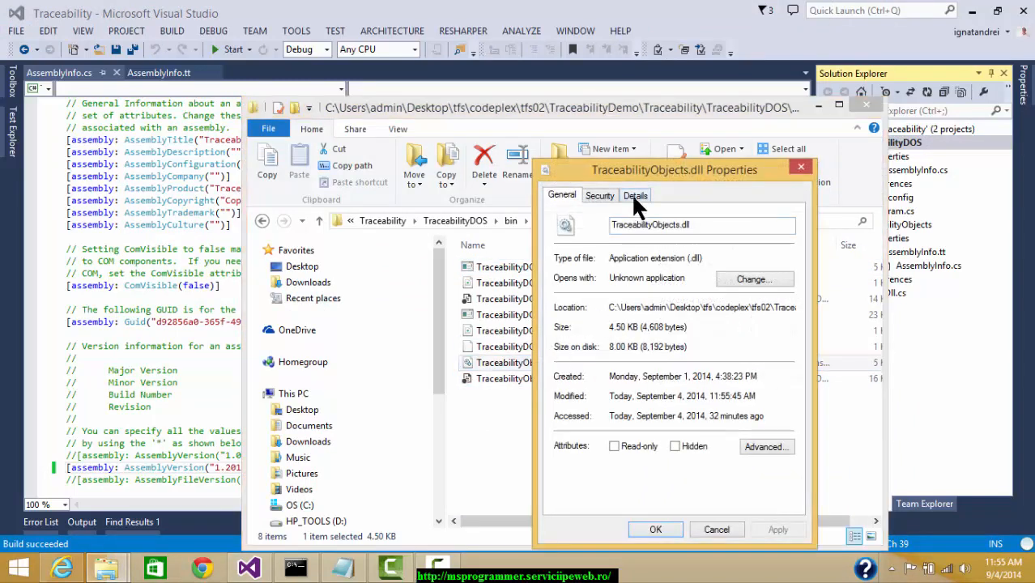
pyautogui.click(635, 195)
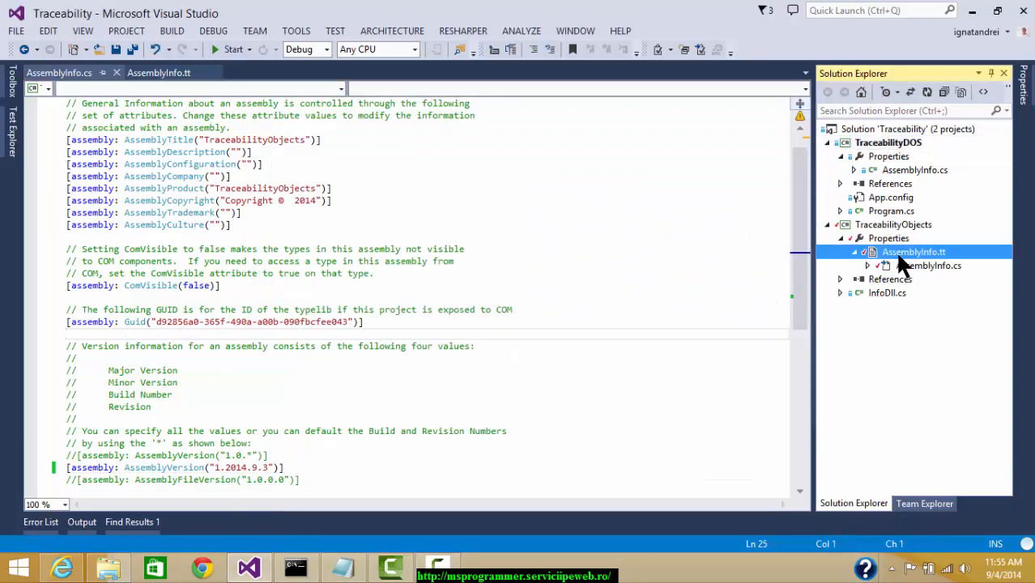
# Run Custom Tool on AssemblyInfo.tt, then save the reverted AssemblyInfo.cs
pyautogui.rightClick(919, 252)
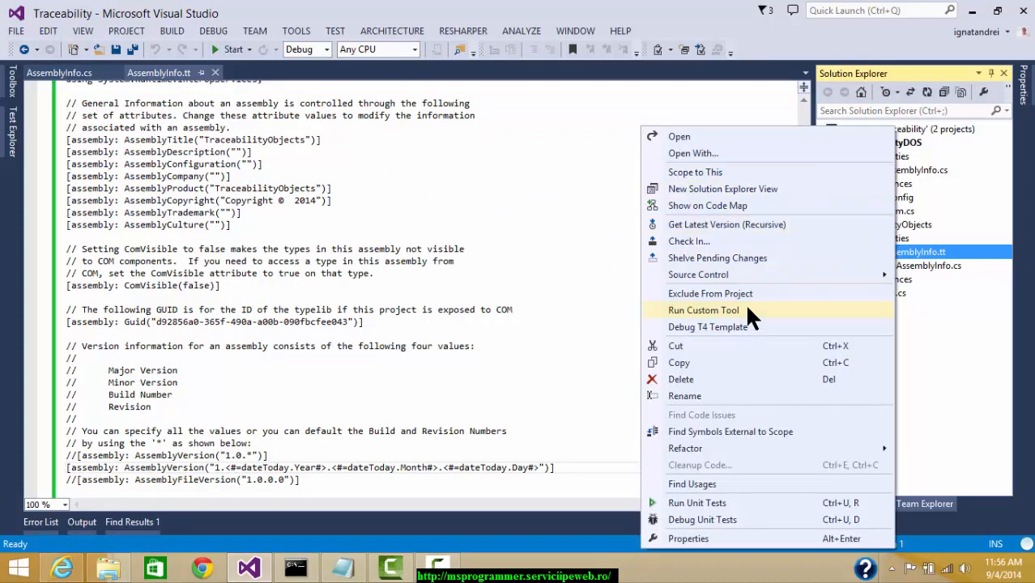
pyautogui.click(703, 310)
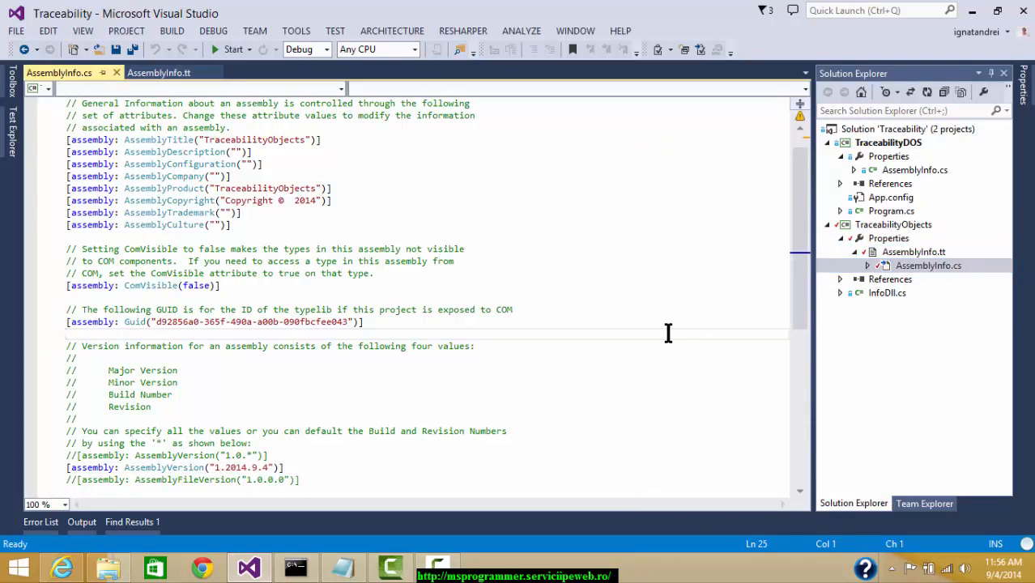
pyautogui.moveTo(259, 467)
pyautogui.write('3')
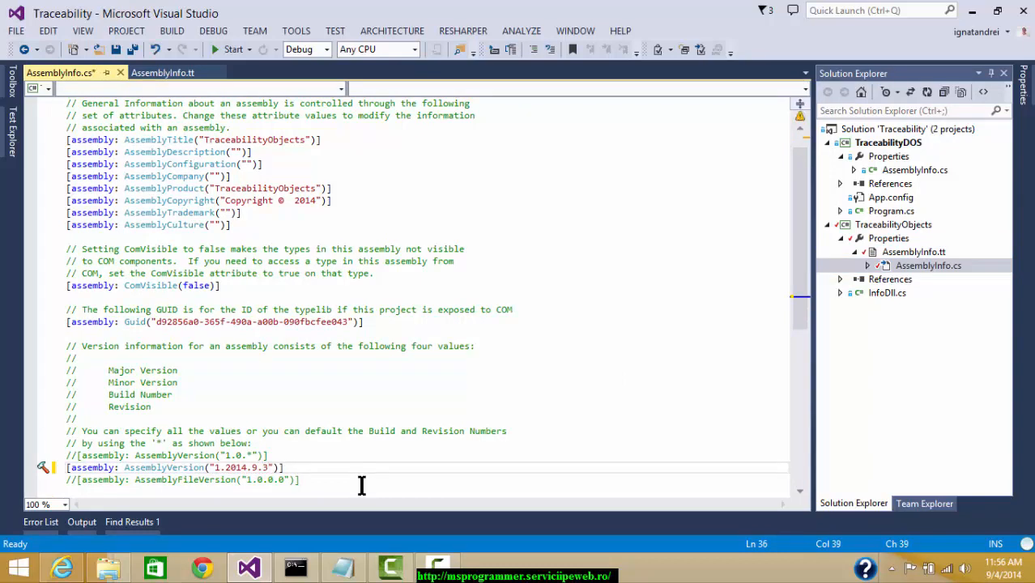
pyautogui.press('ctrl+s')
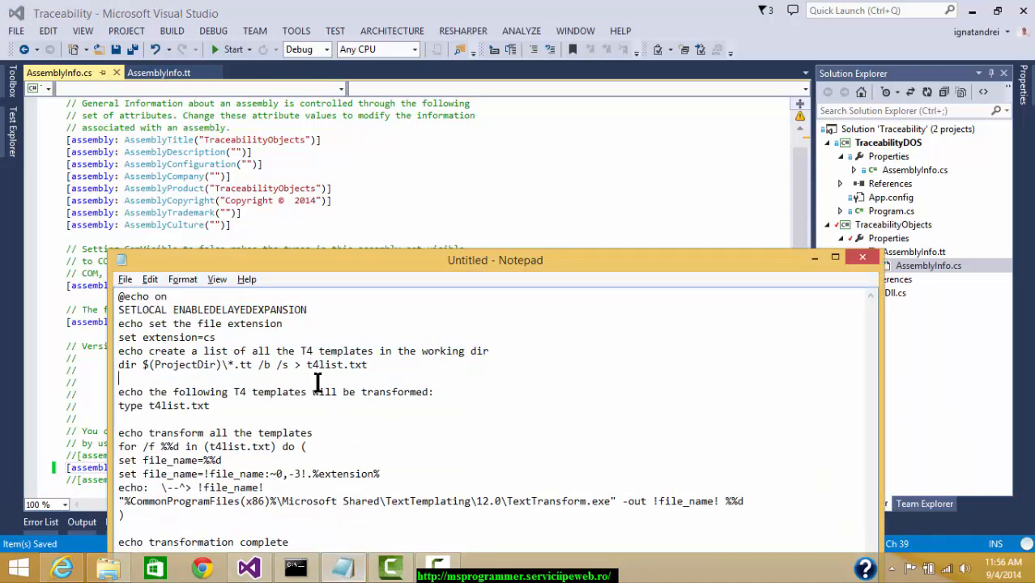
# Set TraceabilityObjects' pre-build event to the transform script ending with 'echo transformation complete'
pyautogui.press('ctrl+a')
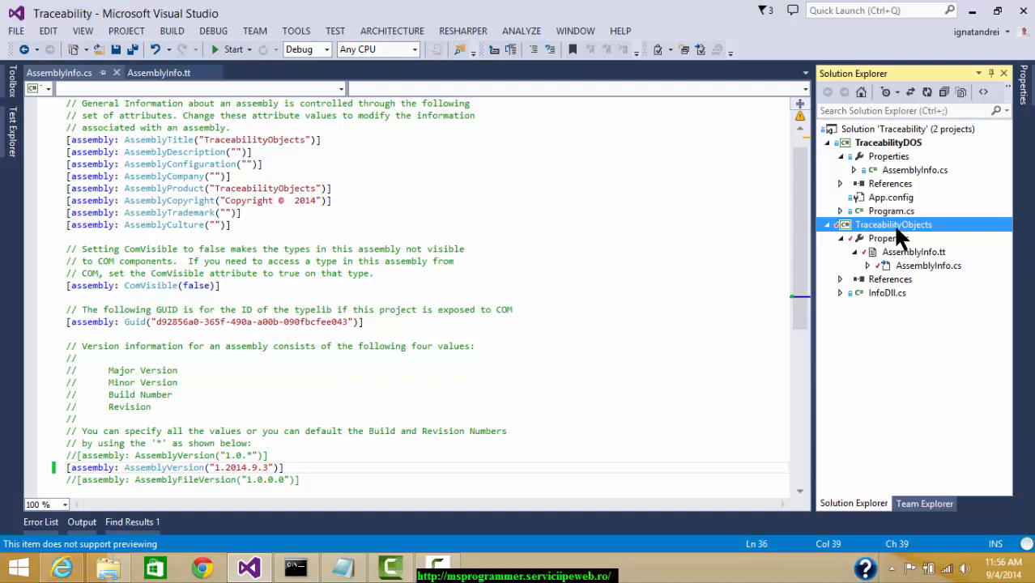
pyautogui.rightClick(894, 224)
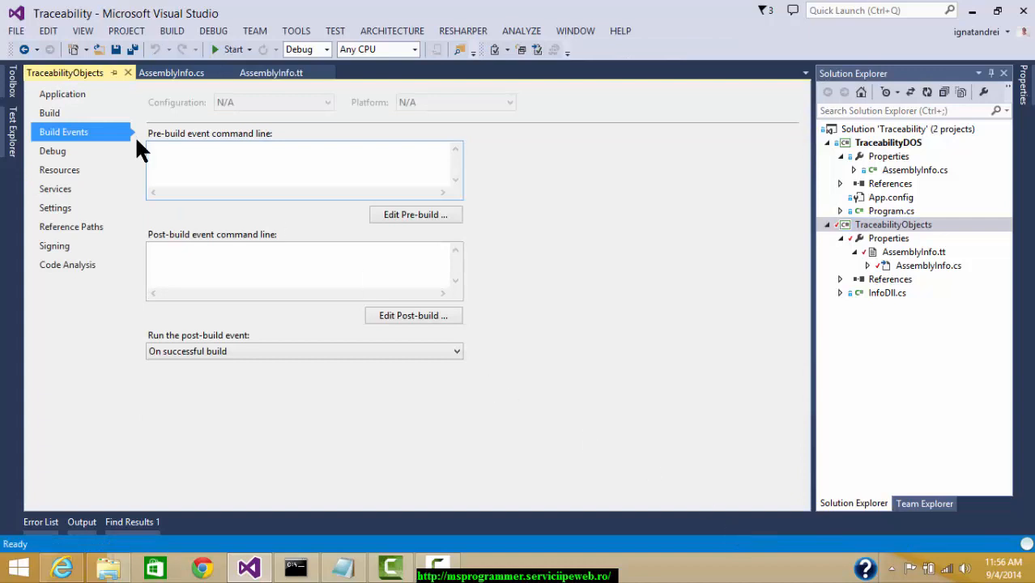
pyautogui.click(197, 162)
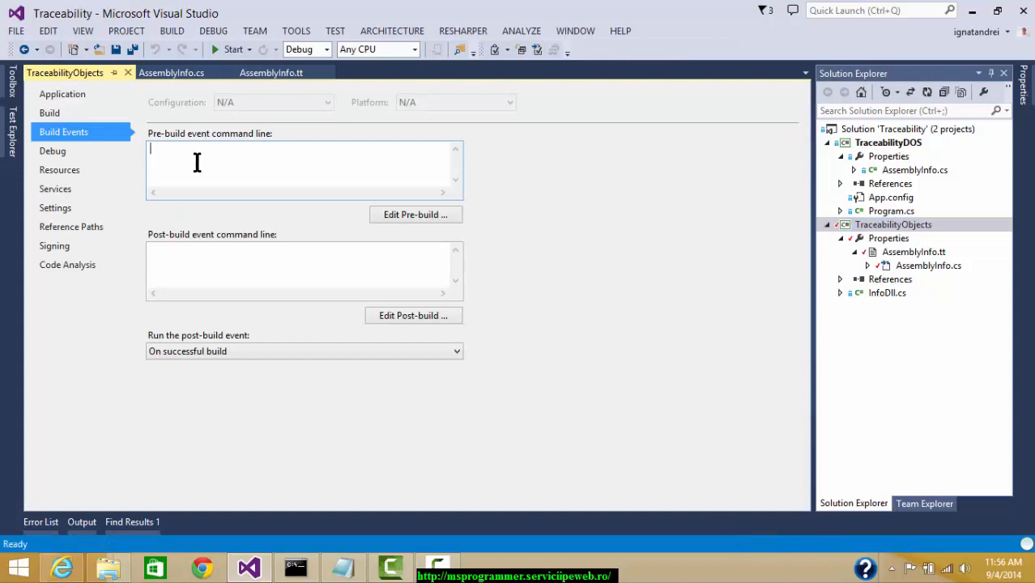
pyautogui.write('echo transformation complete')
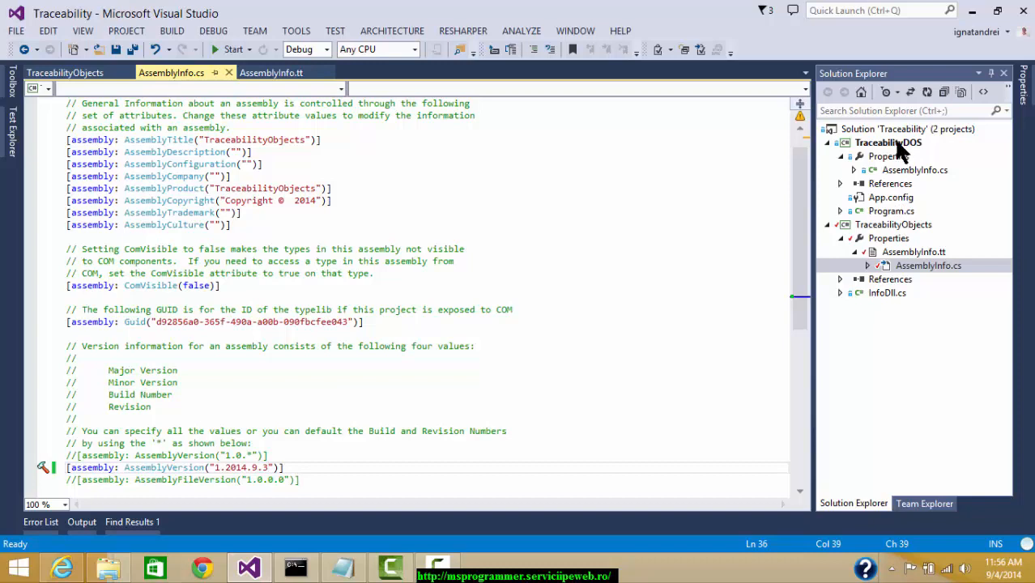
# Rebuild TraceabilityDOS and reload all files changed by the build
pyautogui.rightClick(888, 143)
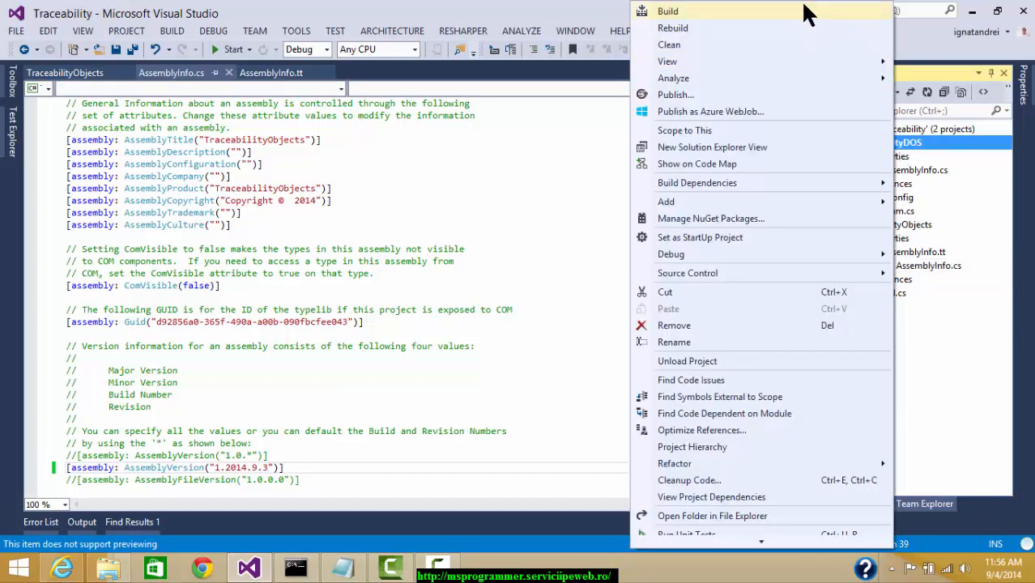
pyautogui.click(673, 27)
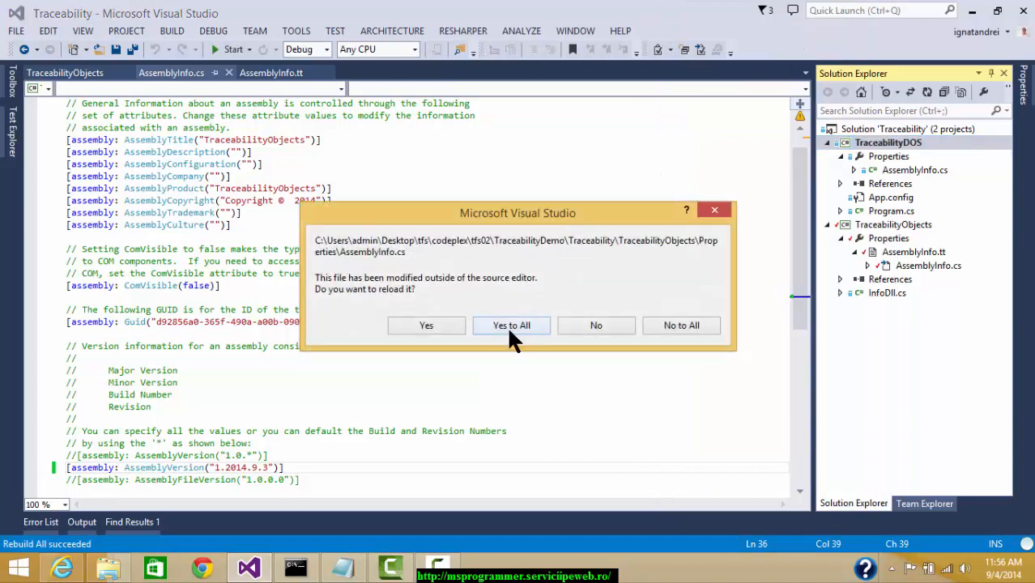
pyautogui.click(511, 324)
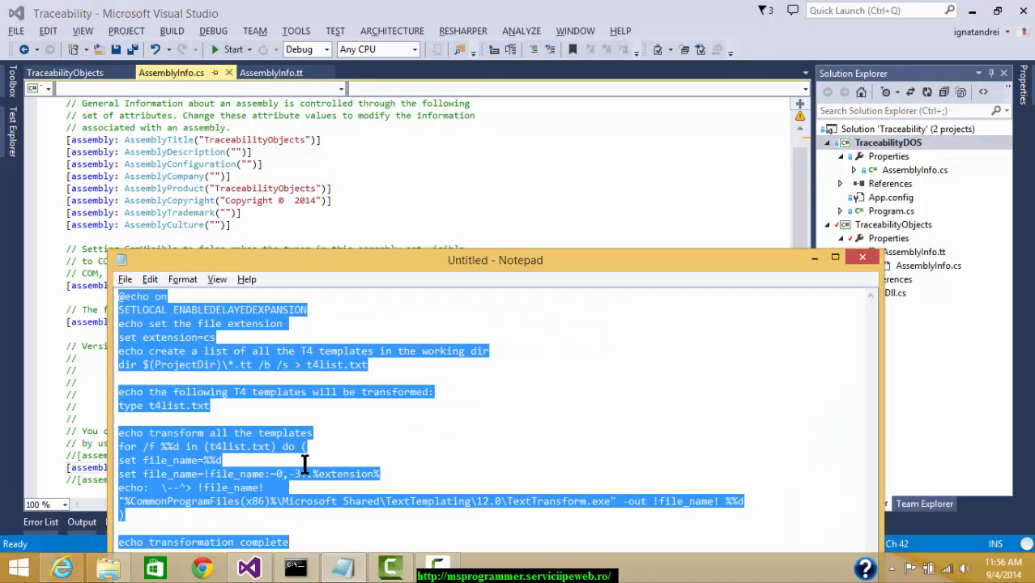
# Confirm TraceabilityObjects.dll details and AssemblyInfo.cs show version 1.2014.9.4
pyautogui.rightClick(514, 362)
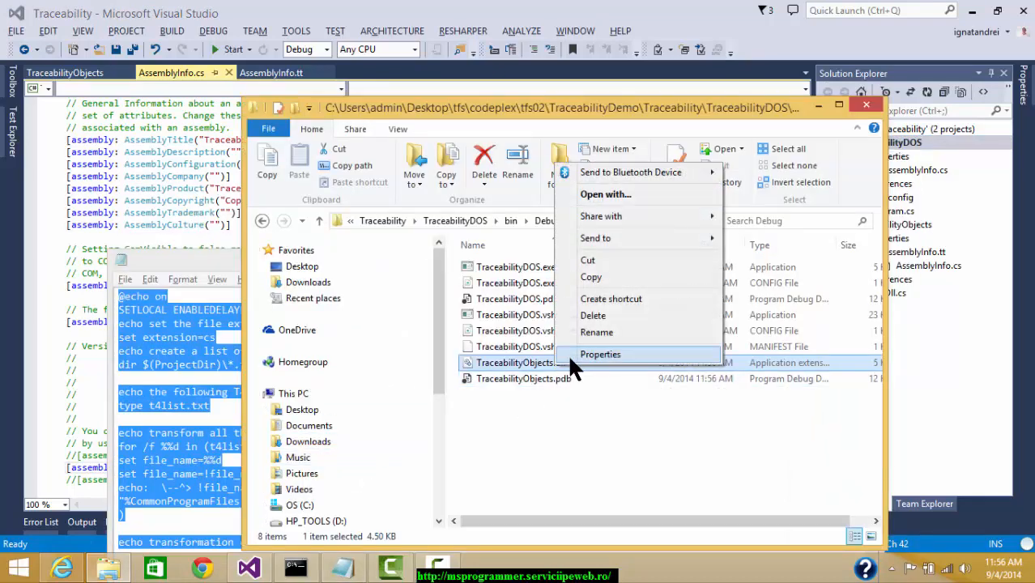
pyautogui.click(599, 354)
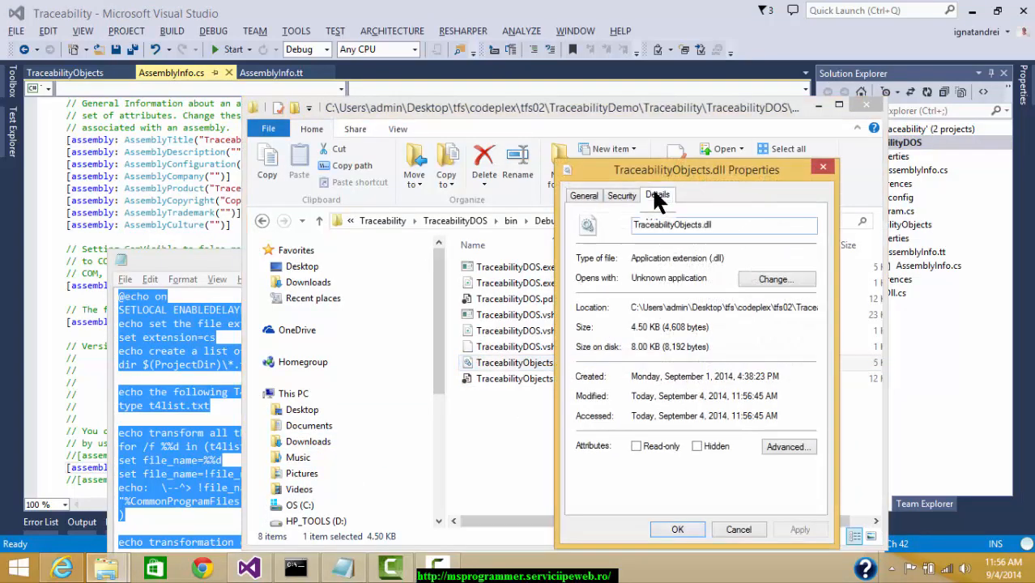
pyautogui.click(658, 195)
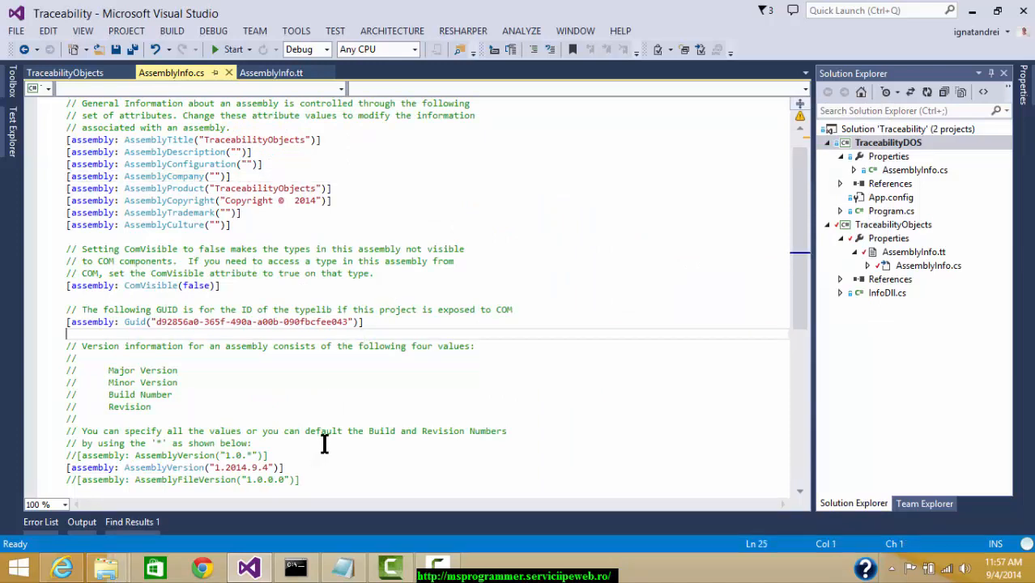
pyautogui.click(243, 467)
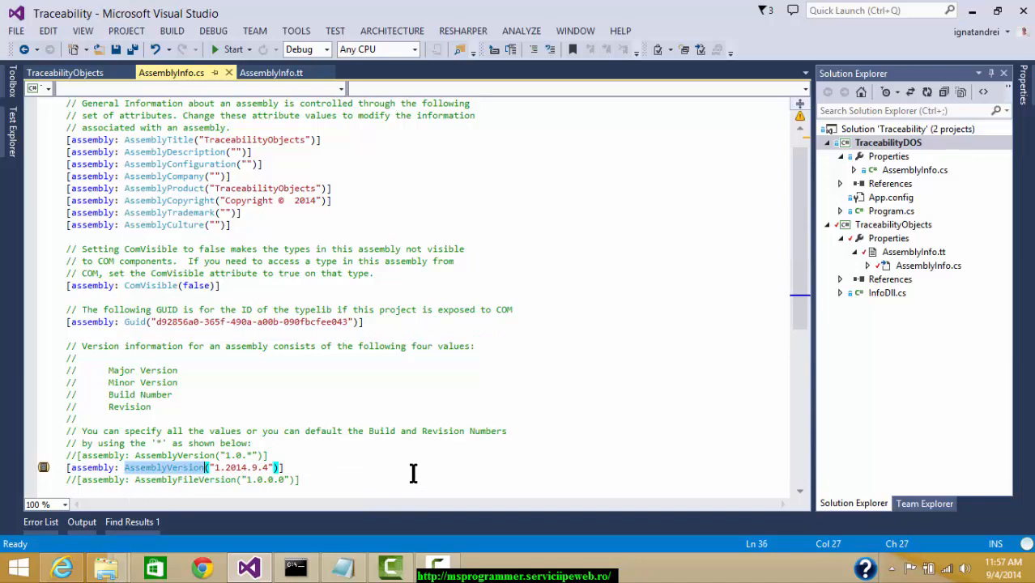
pyautogui.moveTo(445, 440)
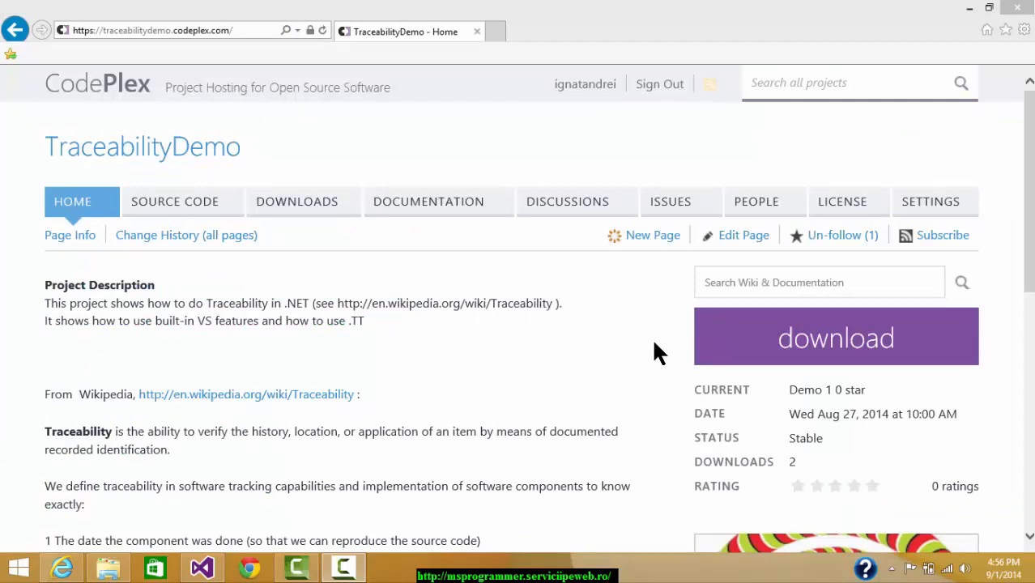
pyautogui.moveTo(255, 20)
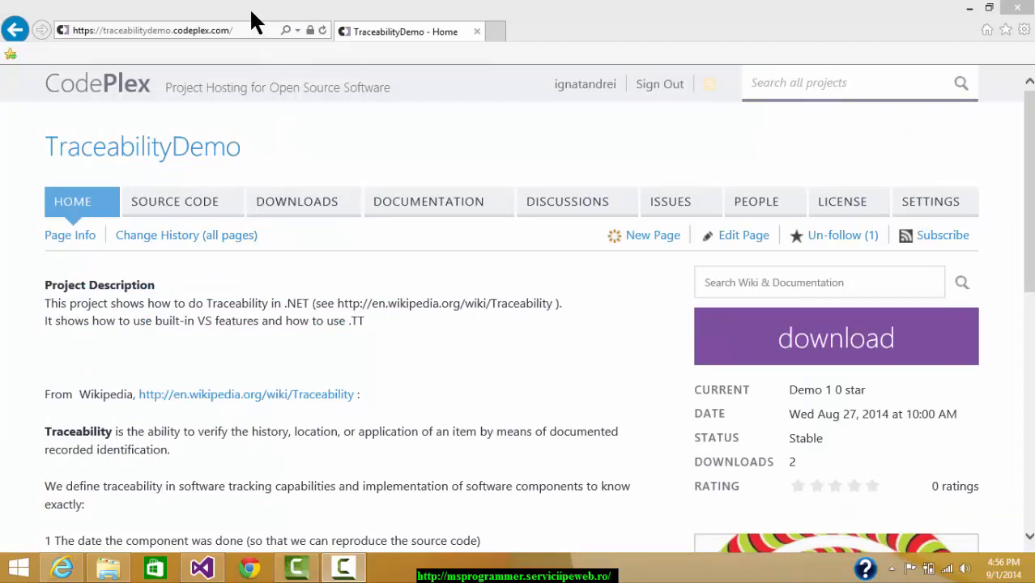
pyautogui.click(150, 30)
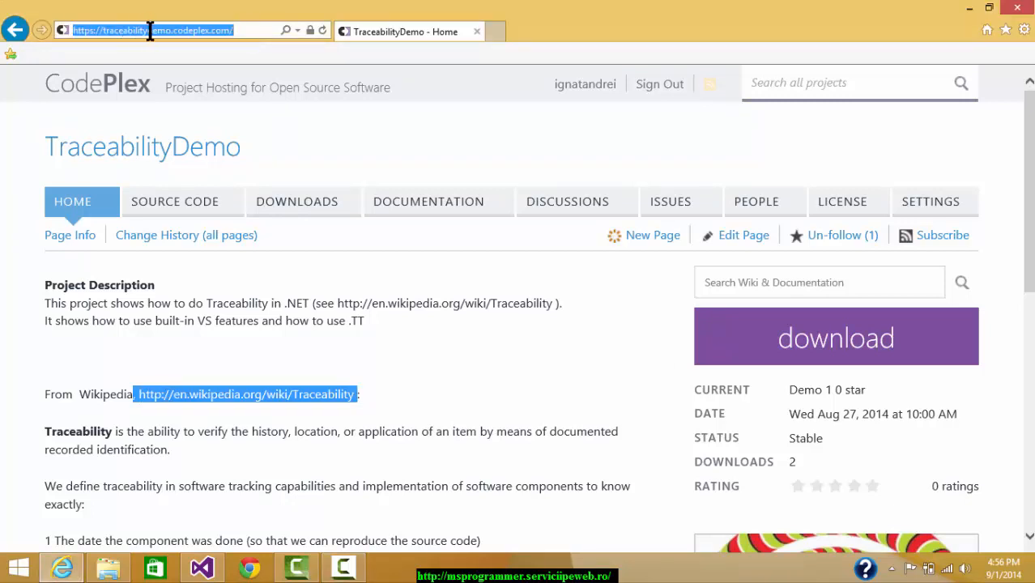
pyautogui.click(243, 30)
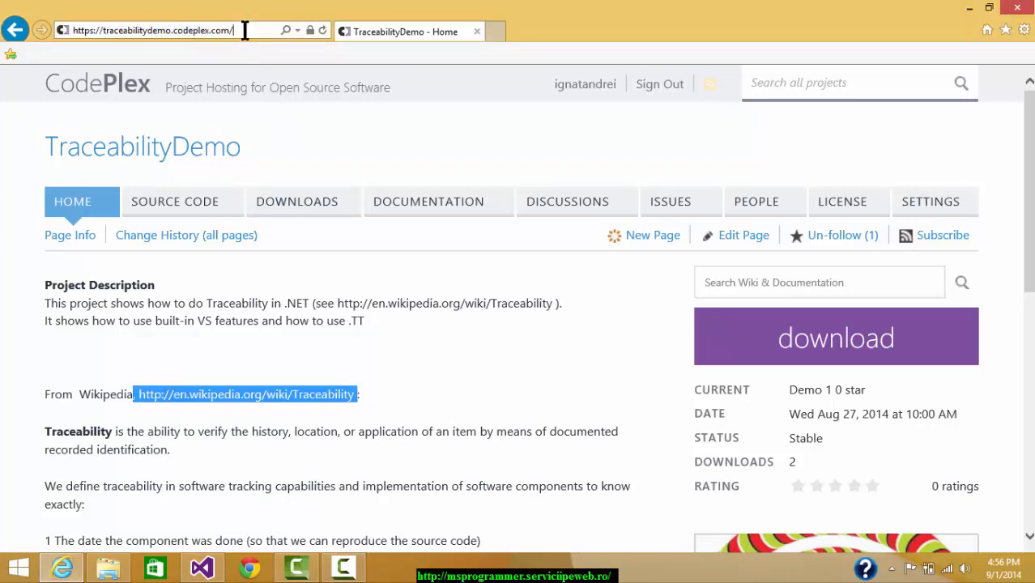
pyautogui.moveTo(259, 178)
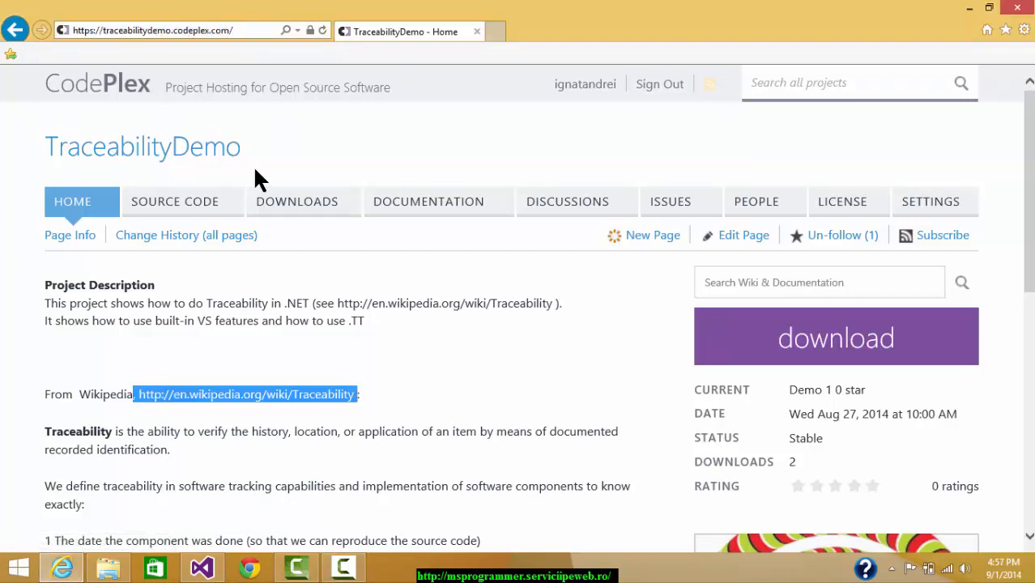